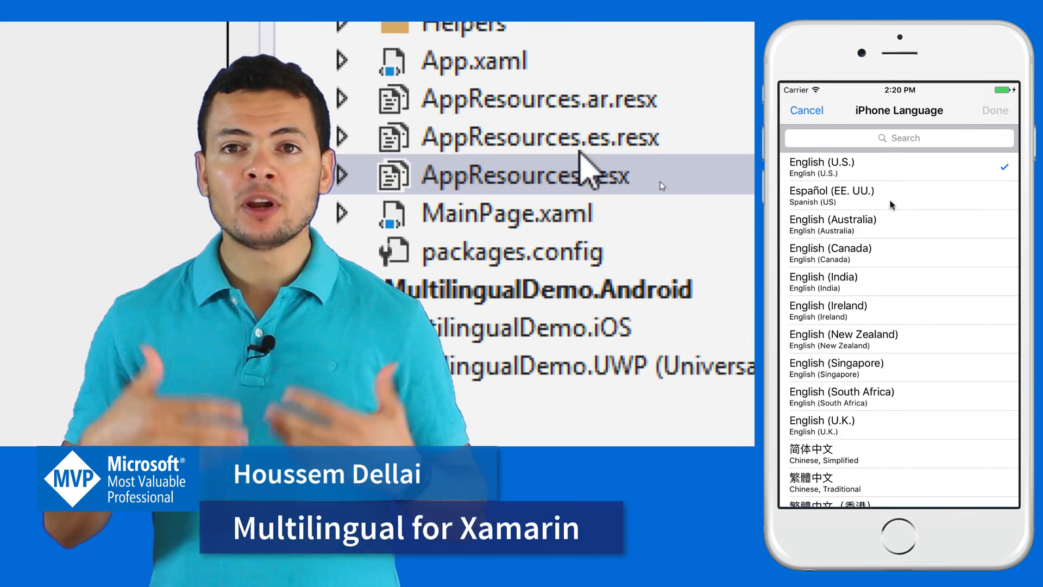
# Step: Type 'Arabic', open an item and scroll through its content
pyautogui.write('Arabic')
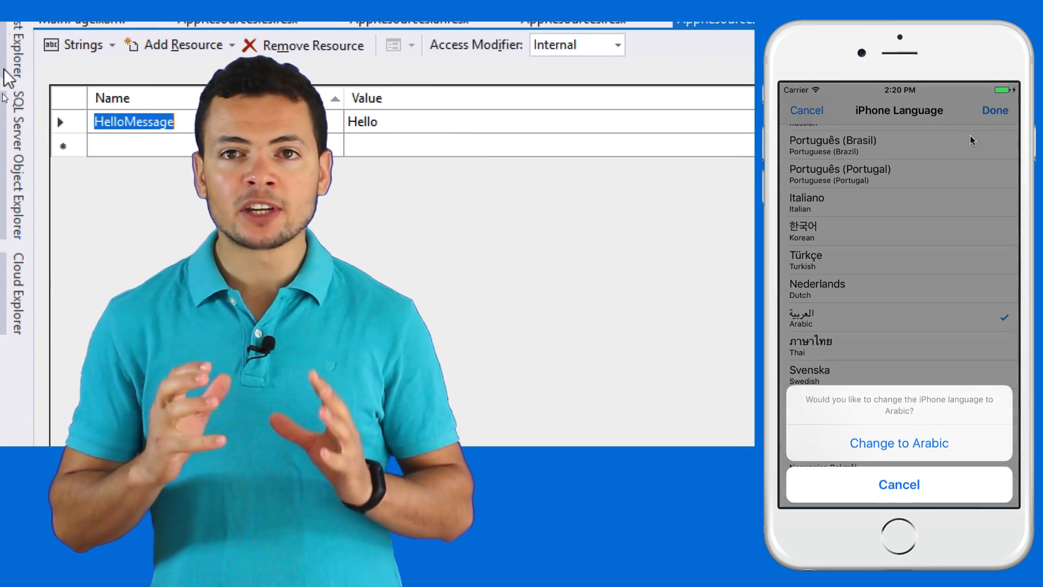
pyautogui.click(898, 442)
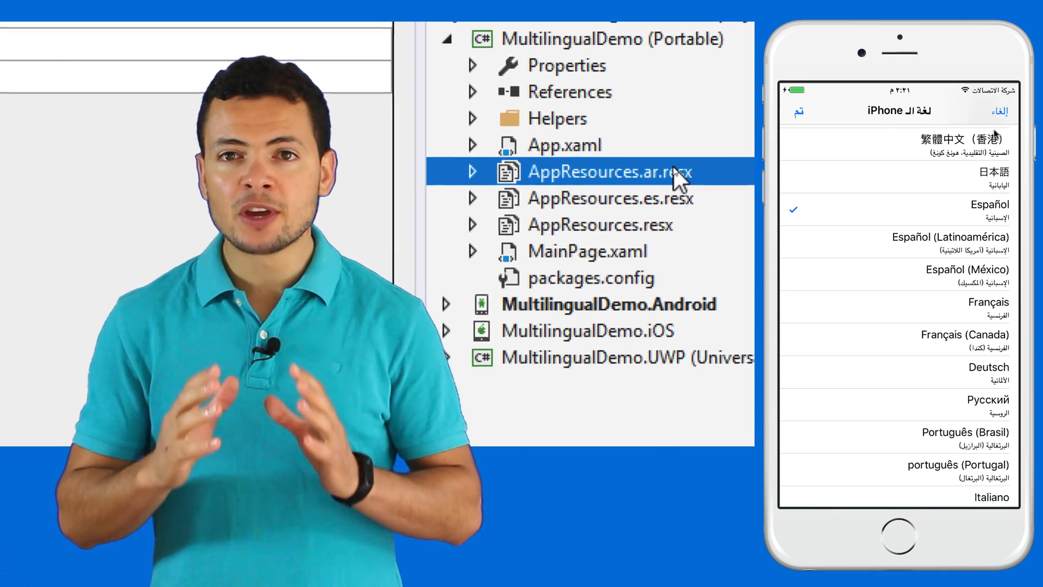
pyautogui.doubleClick(602, 172)
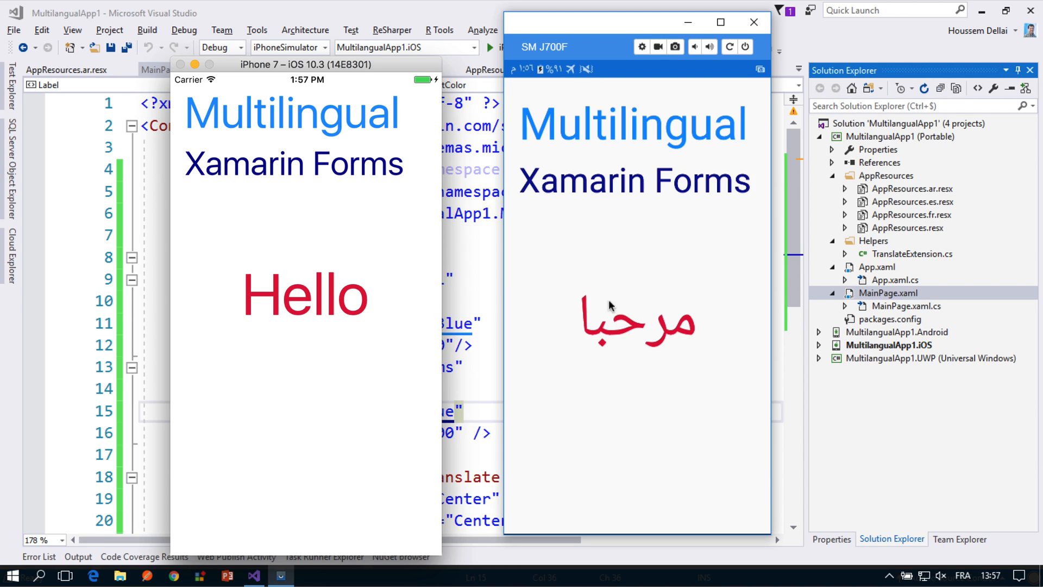
pyautogui.moveTo(574, 195)
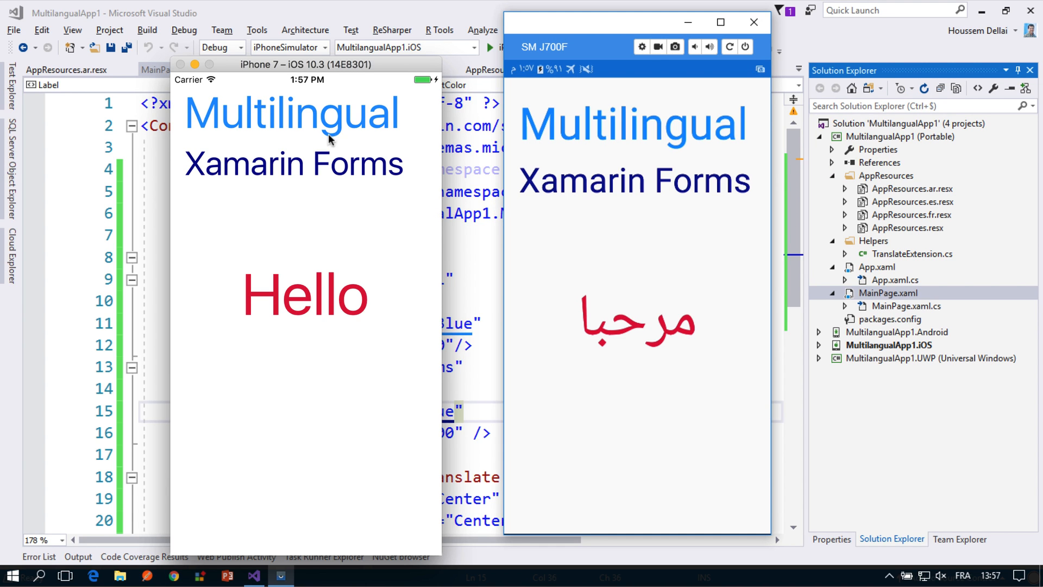
pyautogui.moveTo(298, 307)
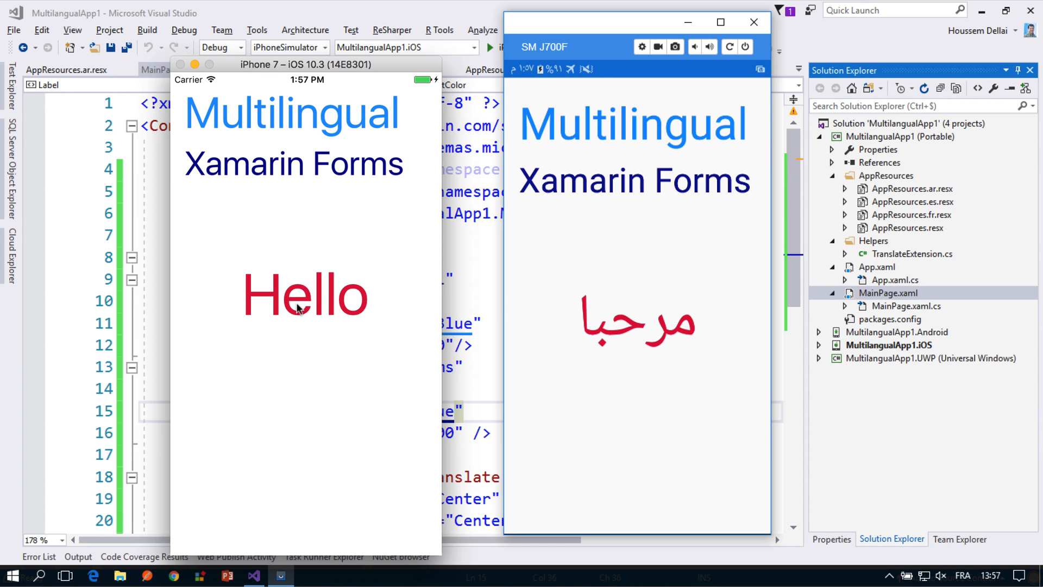
pyautogui.moveTo(444, 288)
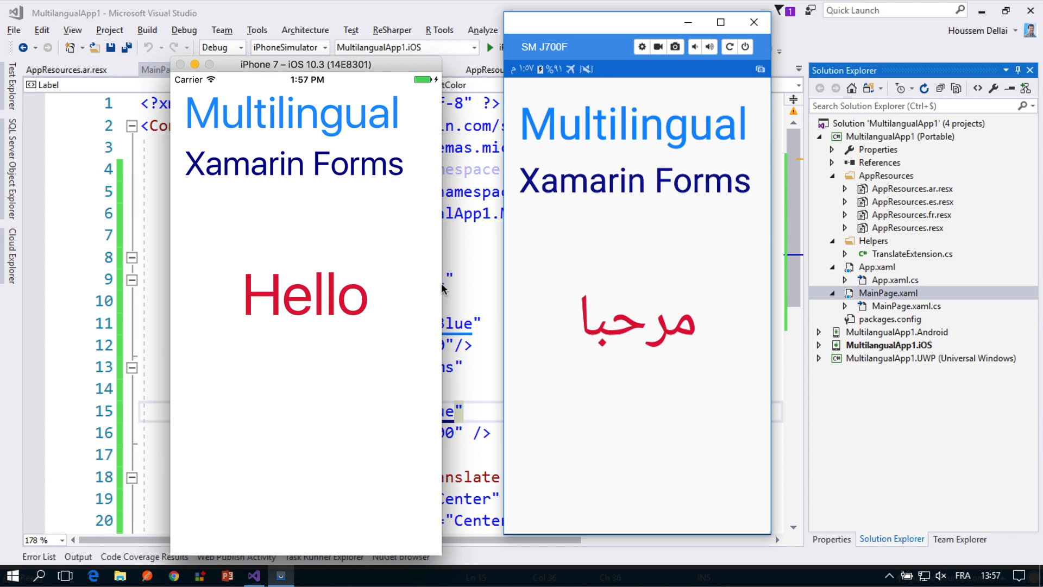
pyautogui.moveTo(533, 84)
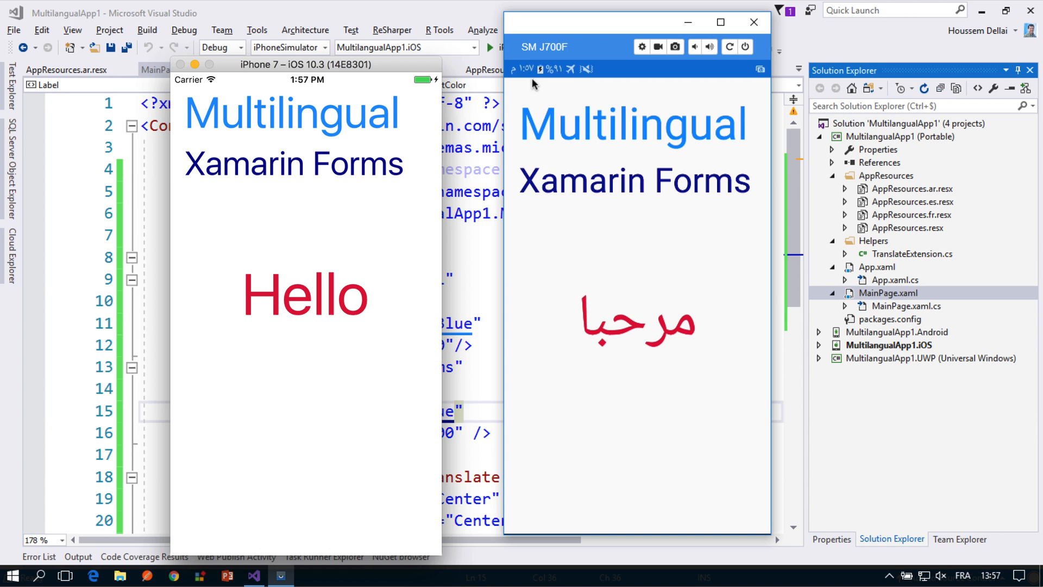
pyautogui.moveTo(676, 347)
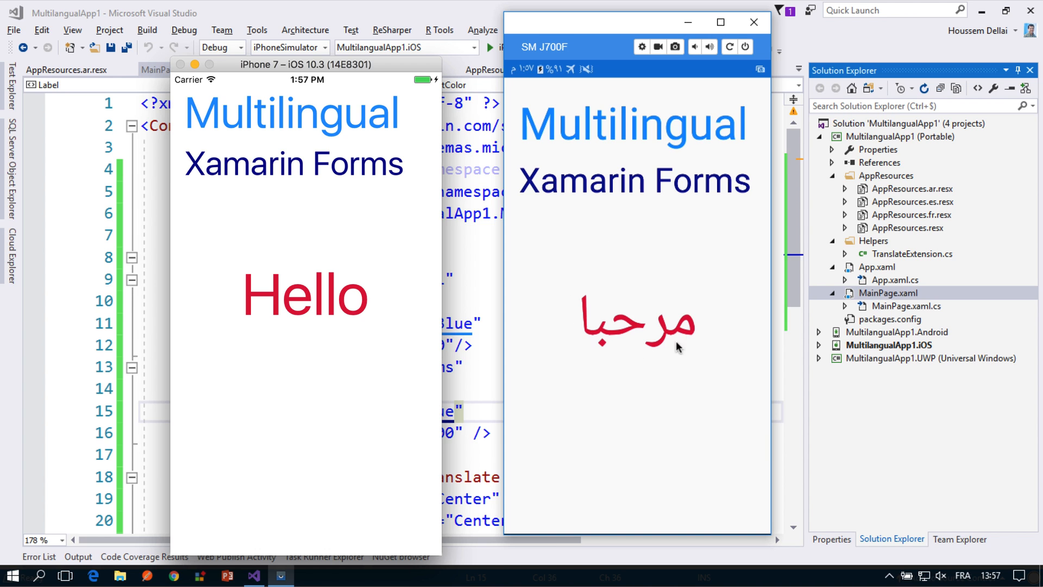
pyautogui.moveTo(632, 347)
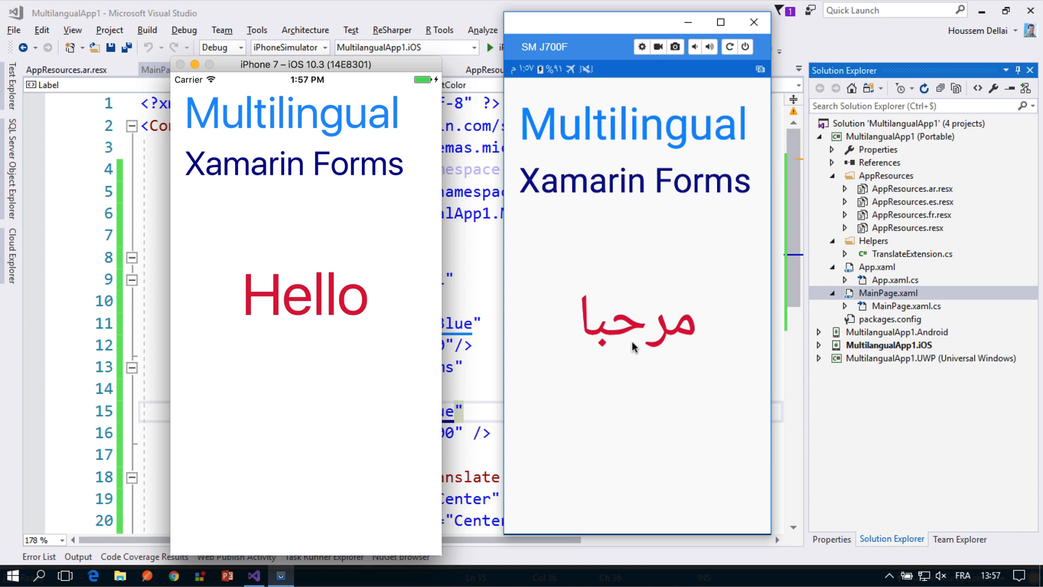
pyautogui.moveTo(634, 341)
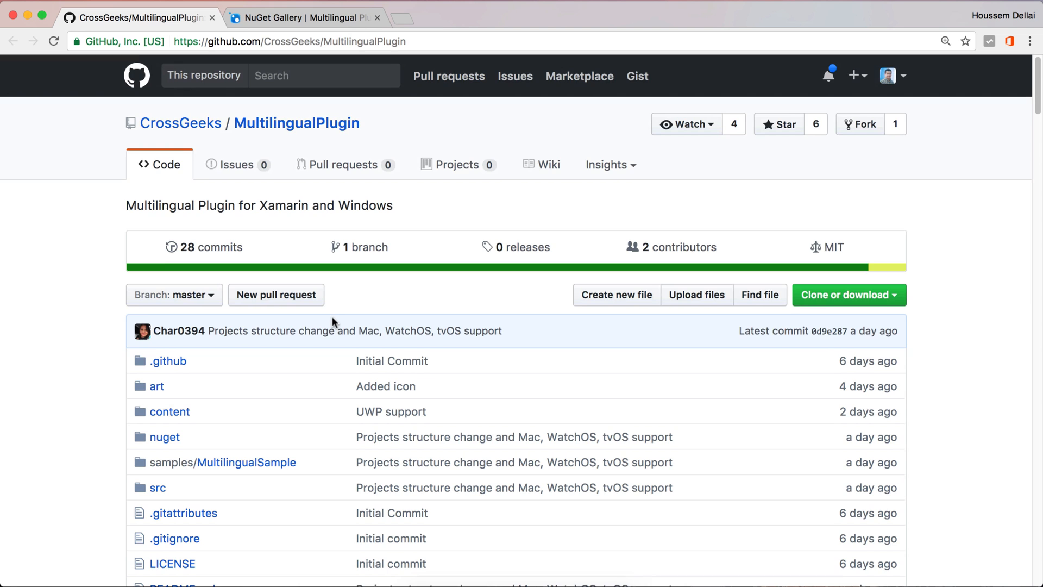
pyautogui.scroll(-3)
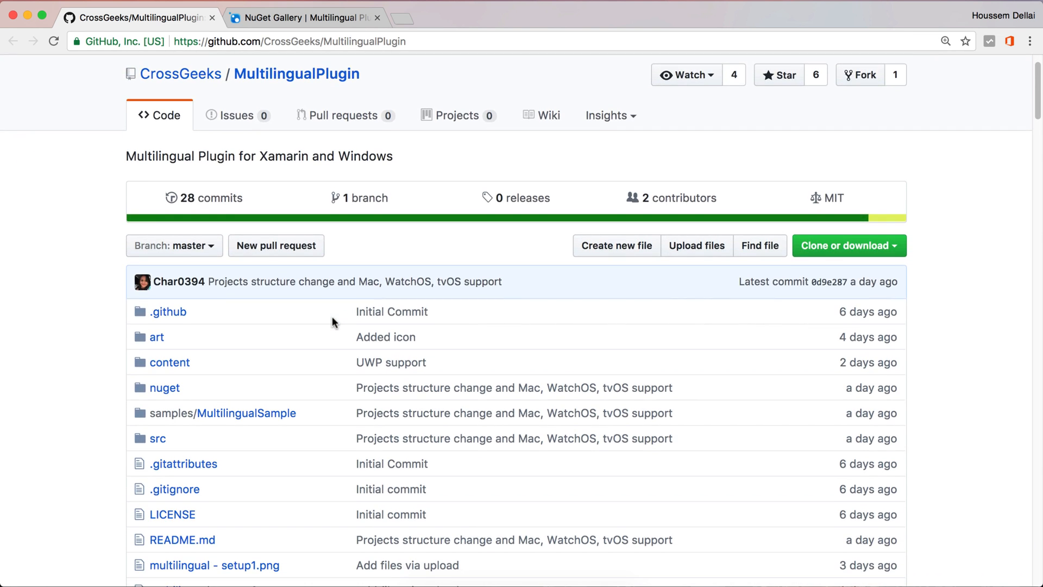
pyautogui.scroll(-3)
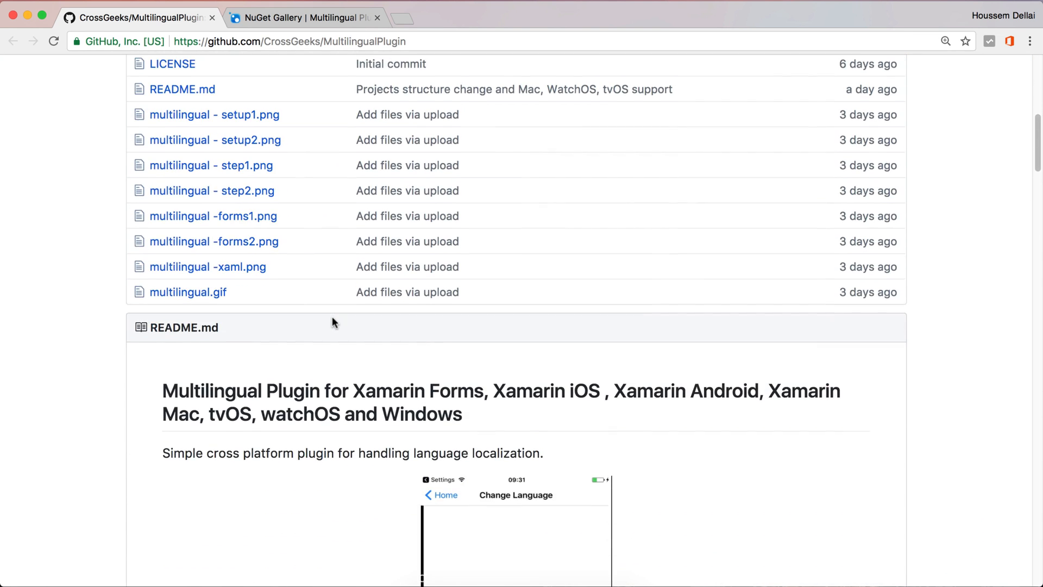
pyautogui.scroll(-3)
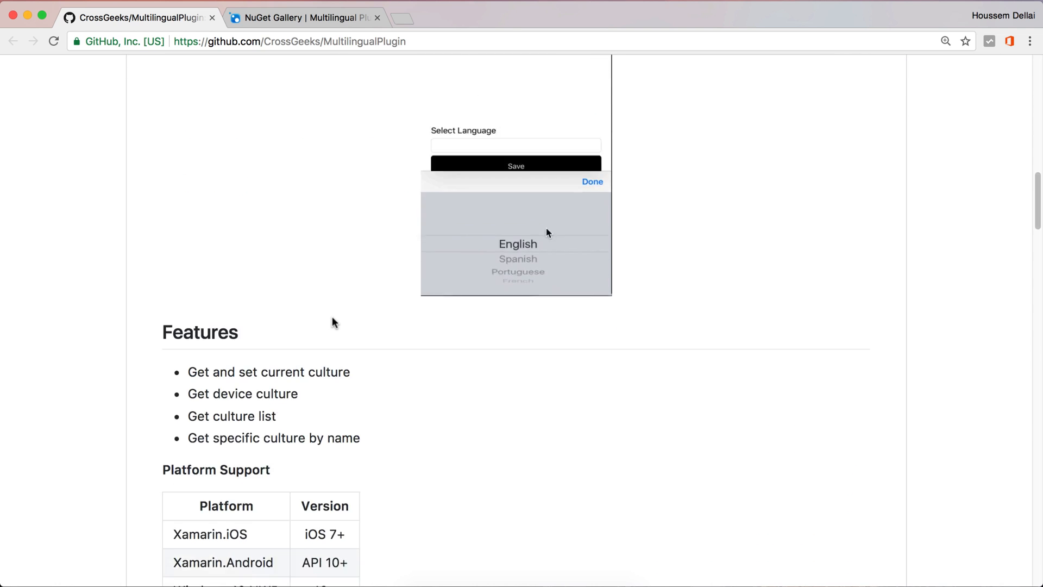
pyautogui.scroll(-3)
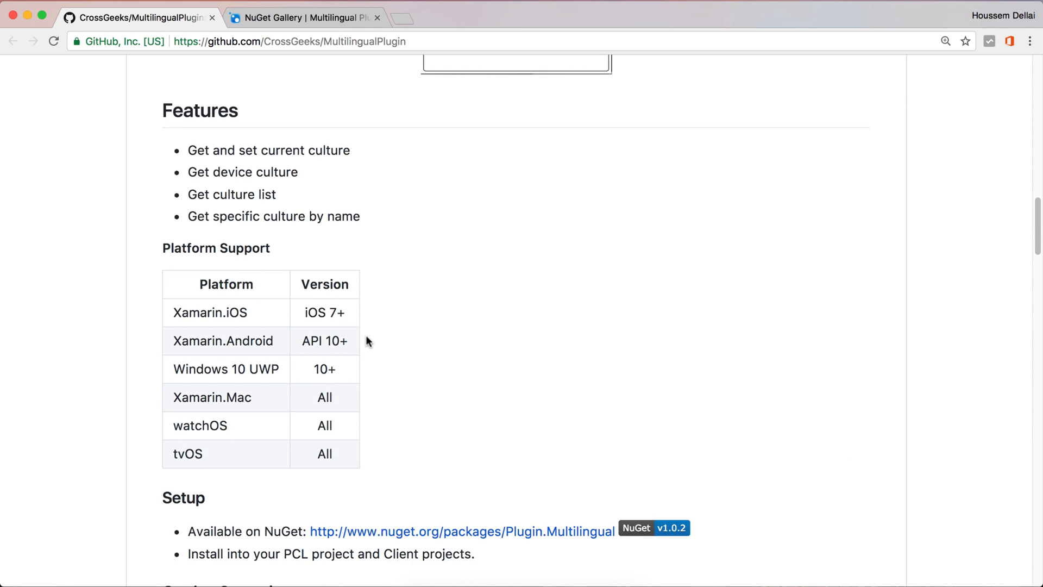
pyautogui.scroll(-3)
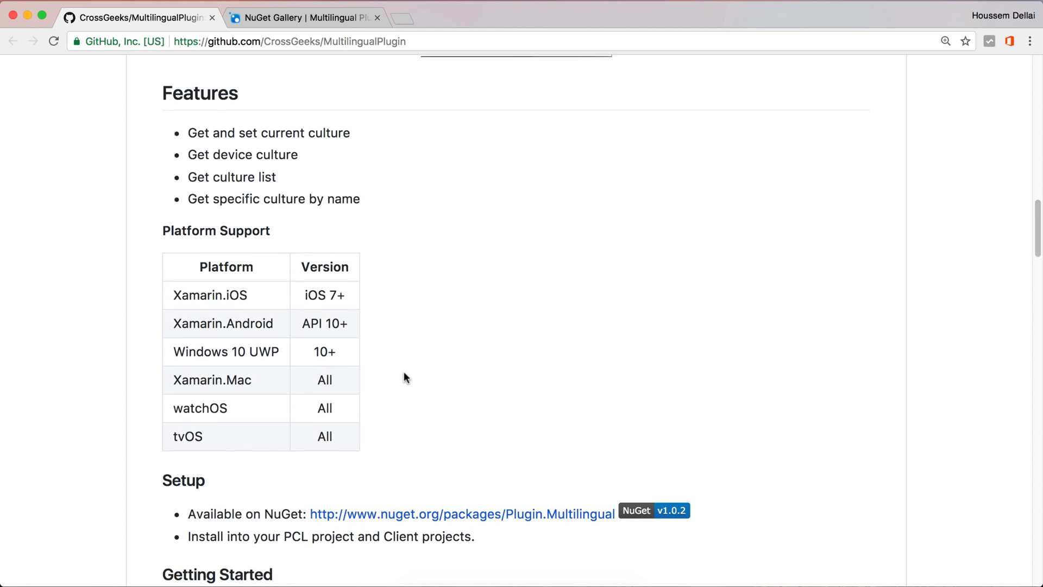
pyautogui.scroll(-3)
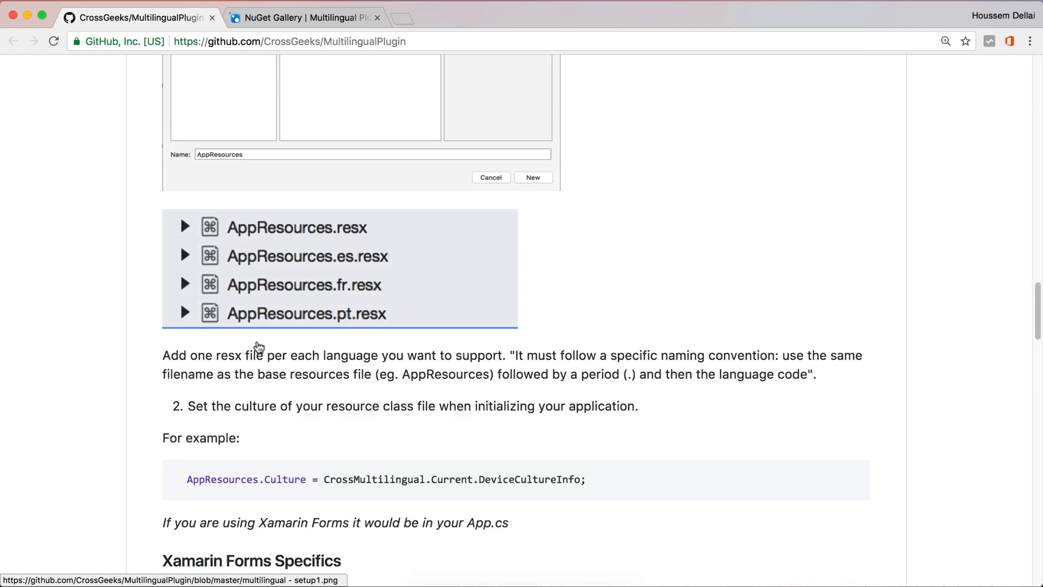
pyautogui.scroll(-3)
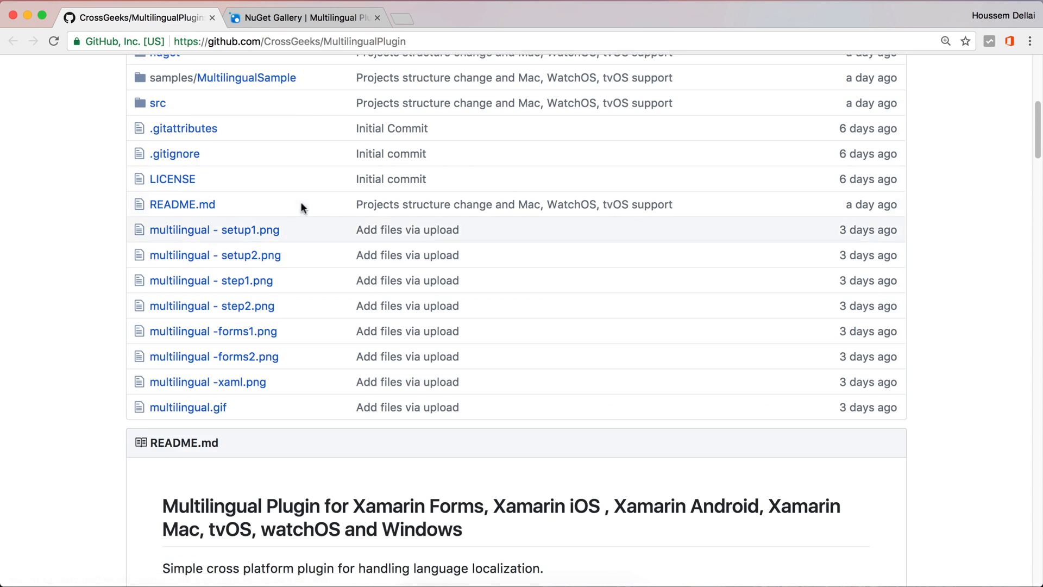
pyautogui.click(304, 17)
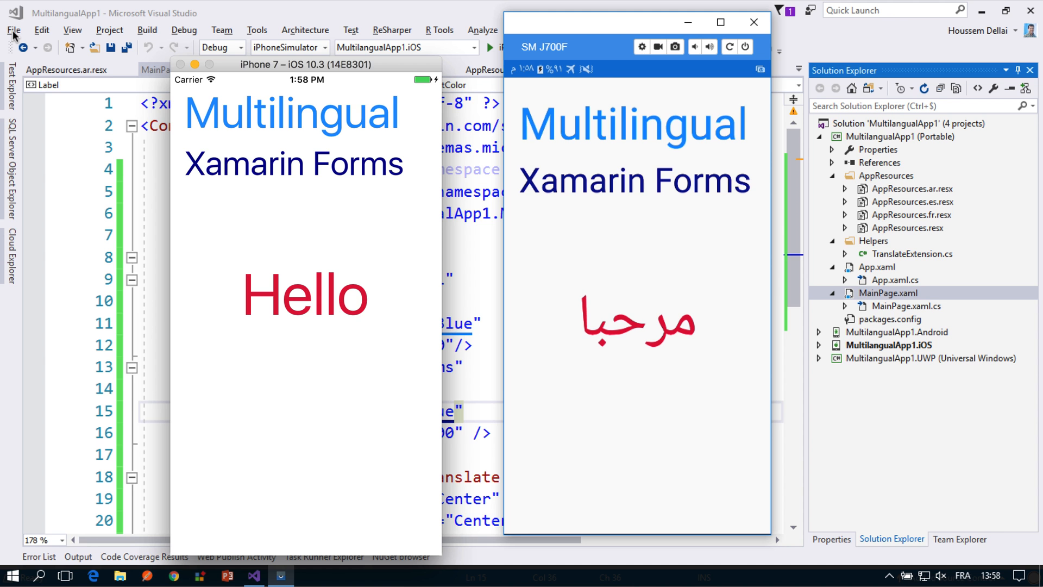
# Step: Create a blank Xamarin.Forms PCL solution named MultilingualDemo
pyautogui.click(13, 30)
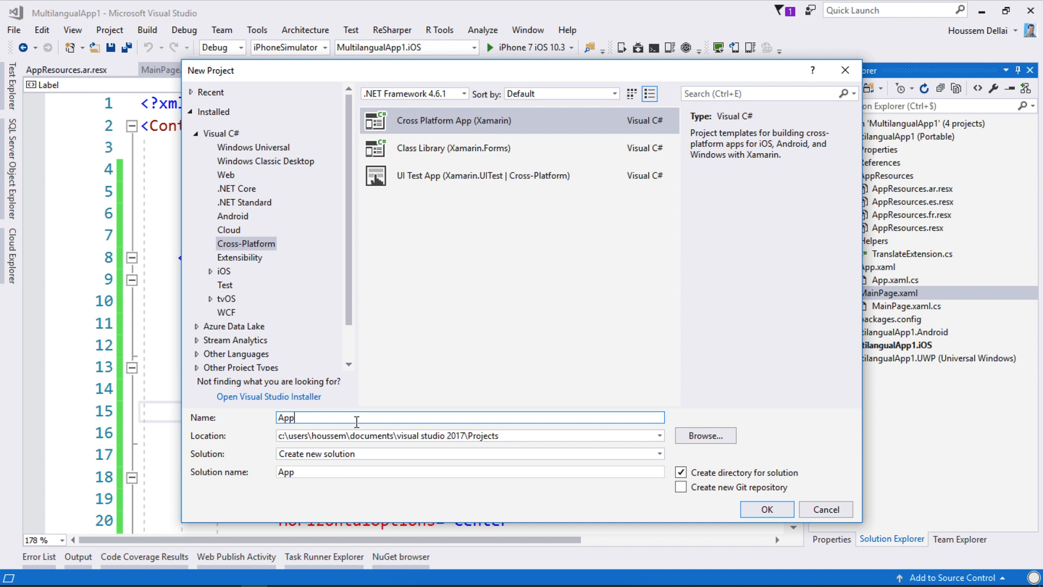
pyautogui.write('MultilingualDemo')
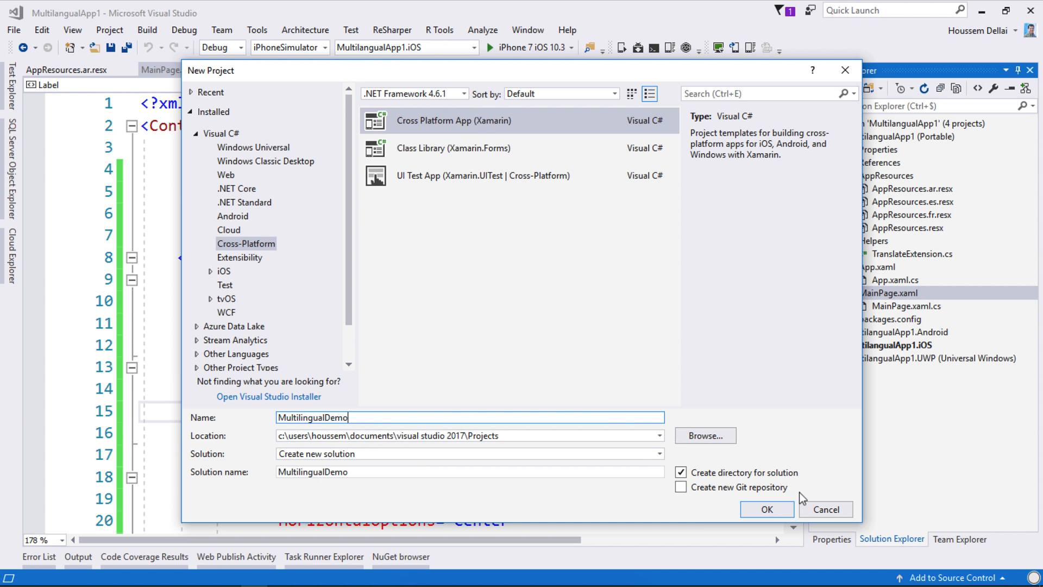
pyautogui.click(765, 509)
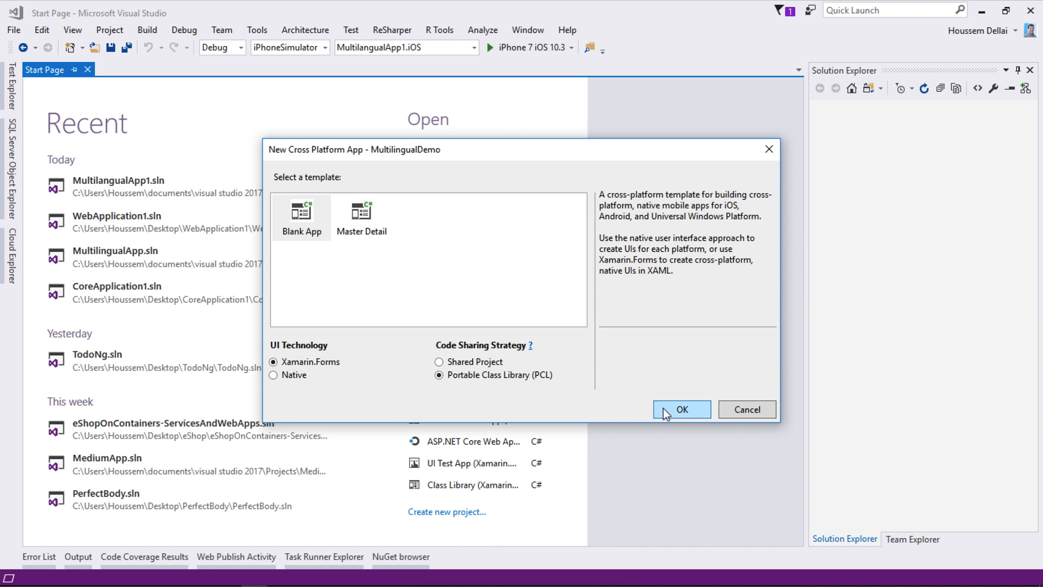
pyautogui.click(682, 409)
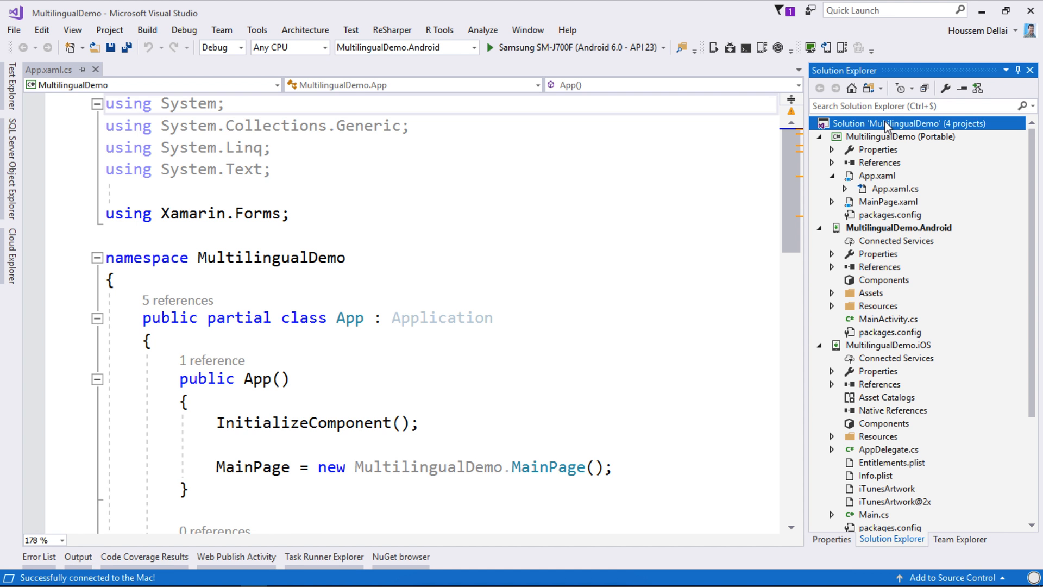
# Step: Open Manage NuGet Packages for Solution from the MultilingualDemo solution's context menu
pyautogui.rightClick(891, 123)
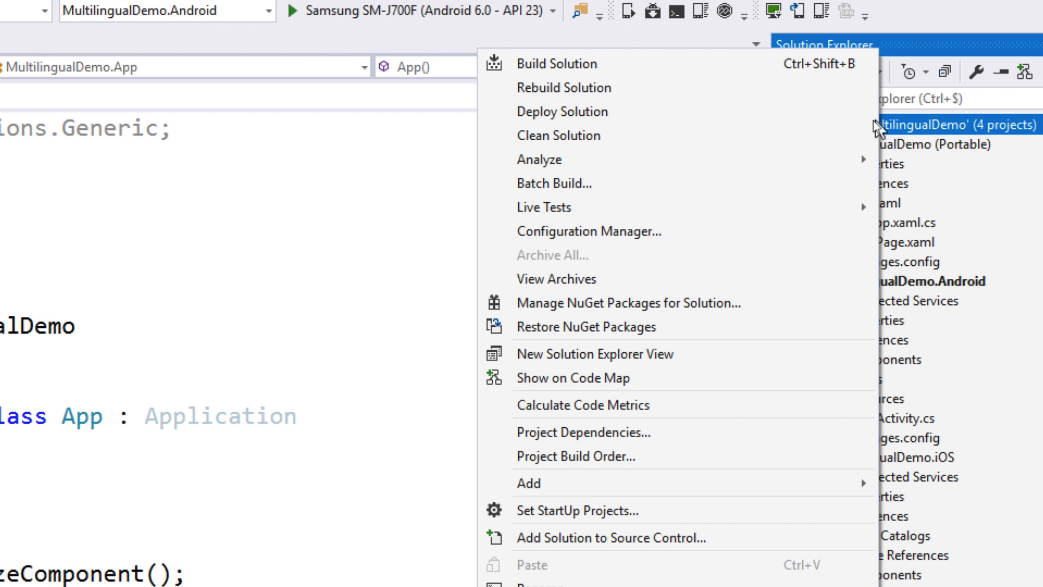
pyautogui.moveTo(638, 302)
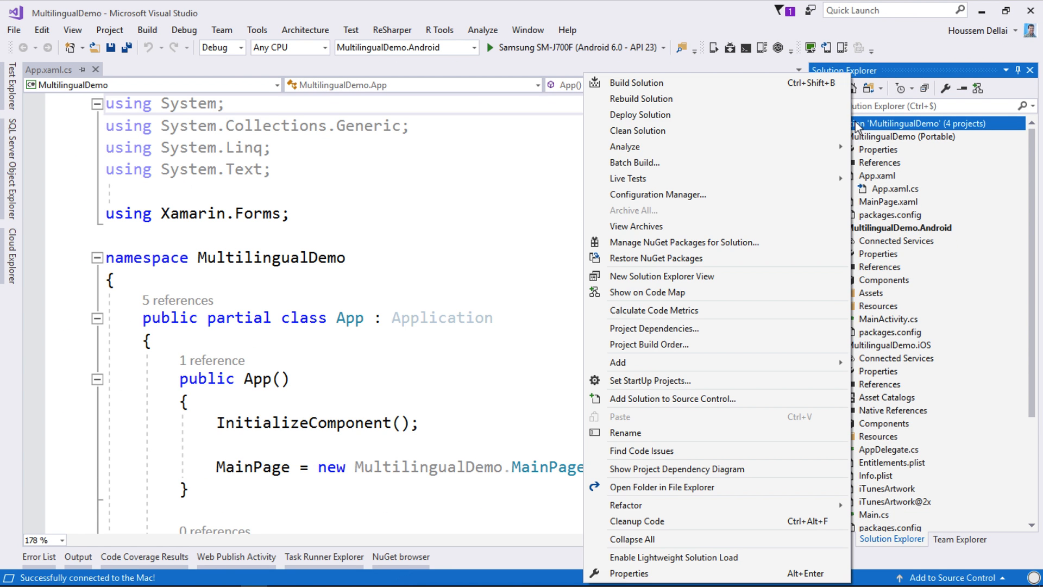
pyautogui.click(683, 241)
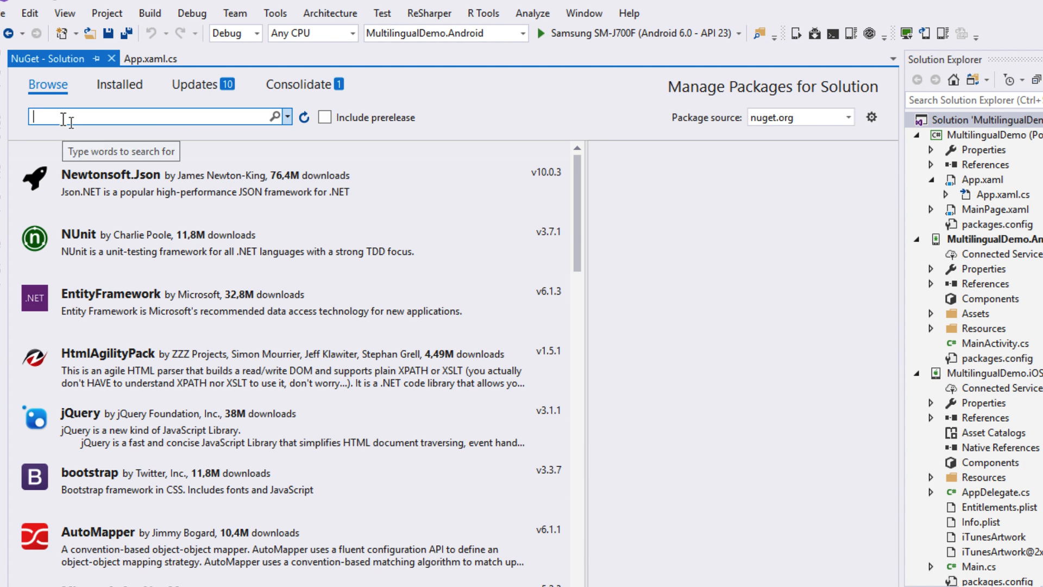
# Step: Search 'plug' and install Plugin.Multilingual into every project in the solution
pyautogui.write('plugin.')
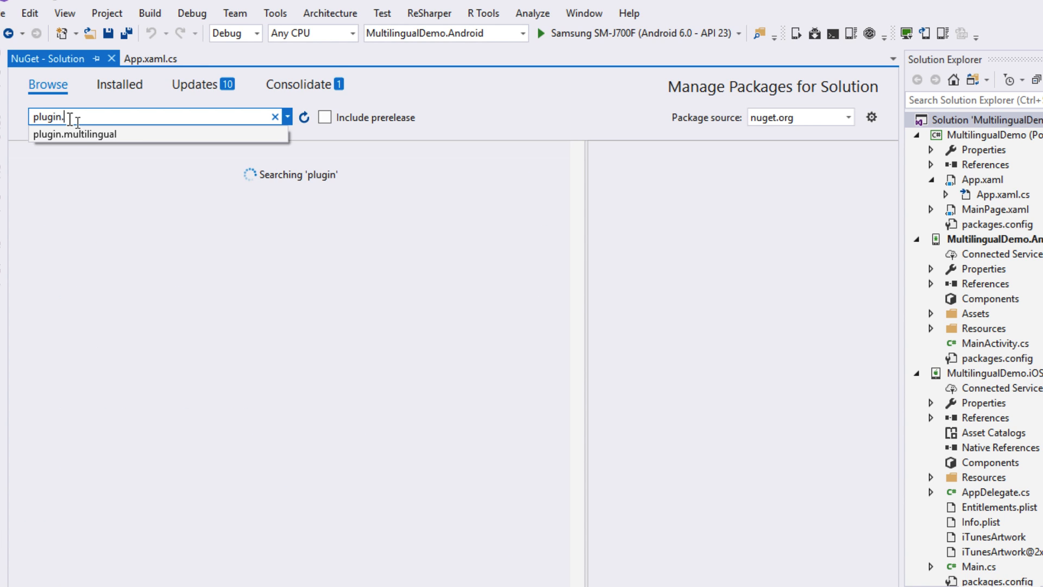
pyautogui.click(74, 134)
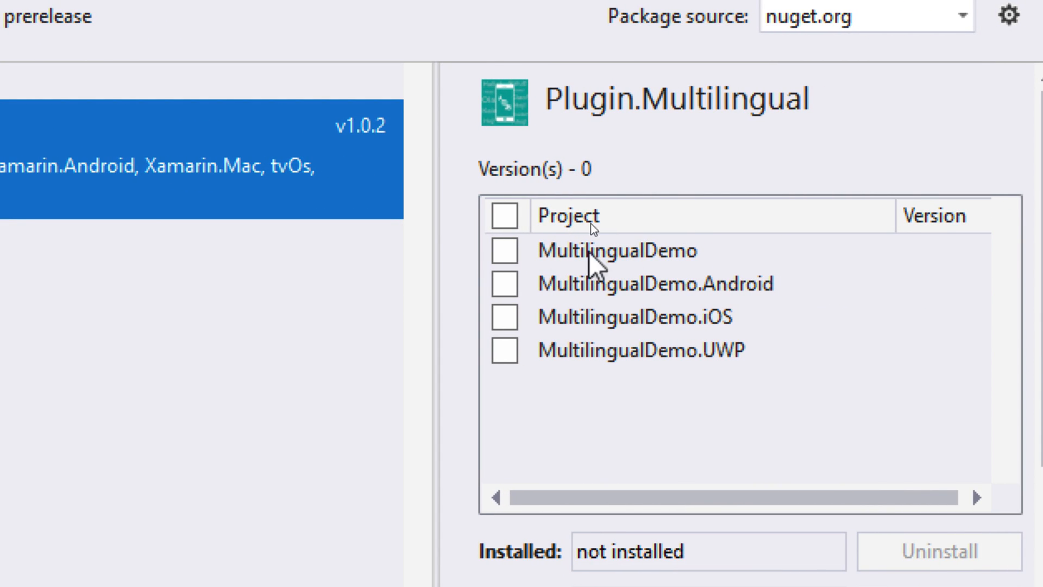
pyautogui.click(504, 216)
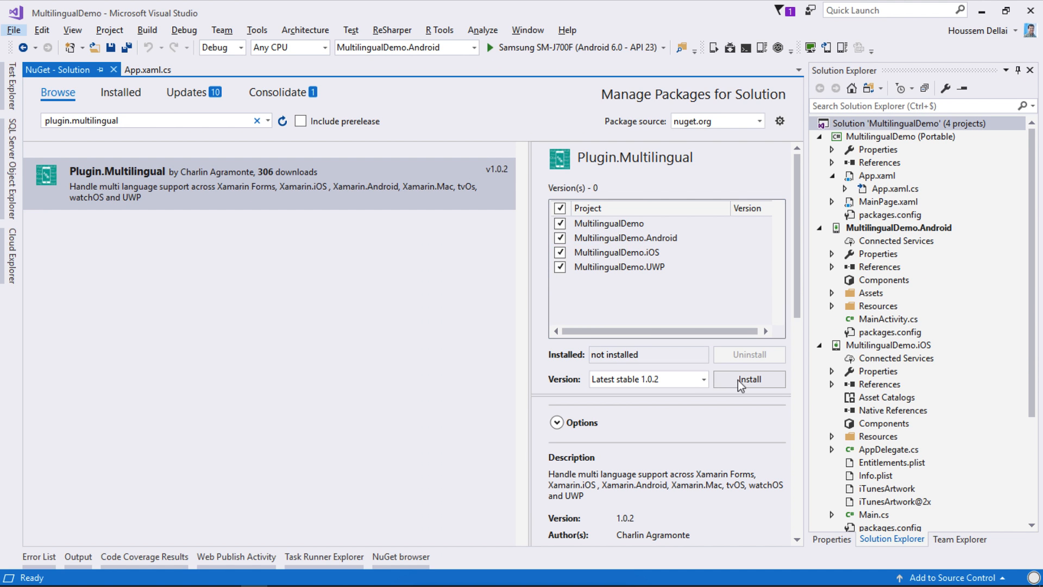
pyautogui.click(747, 379)
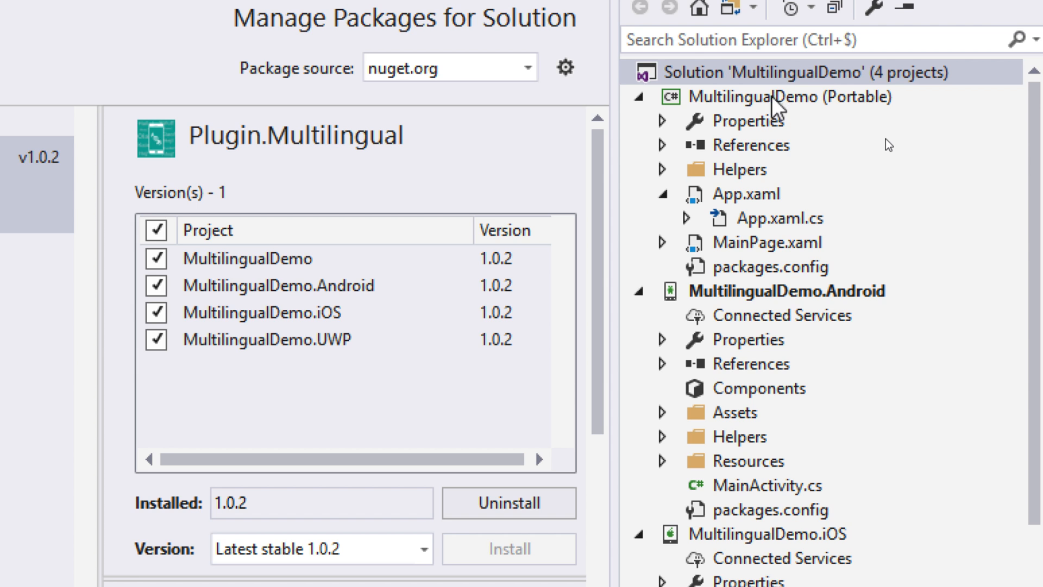
# Step: Inspect the Plugin.Multilingual references in the Portable and Android projects
pyautogui.click(662, 145)
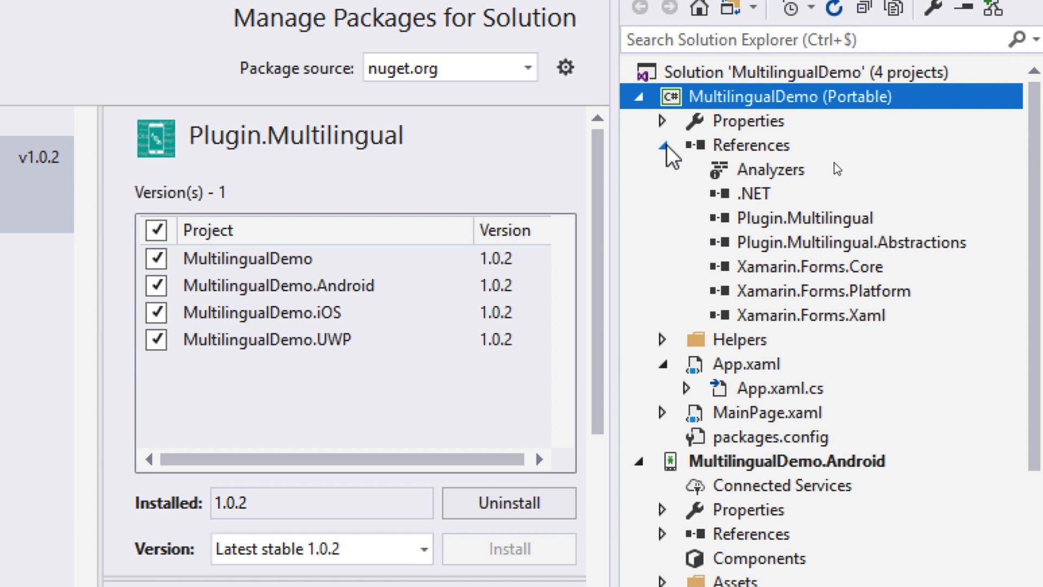
pyautogui.click(803, 217)
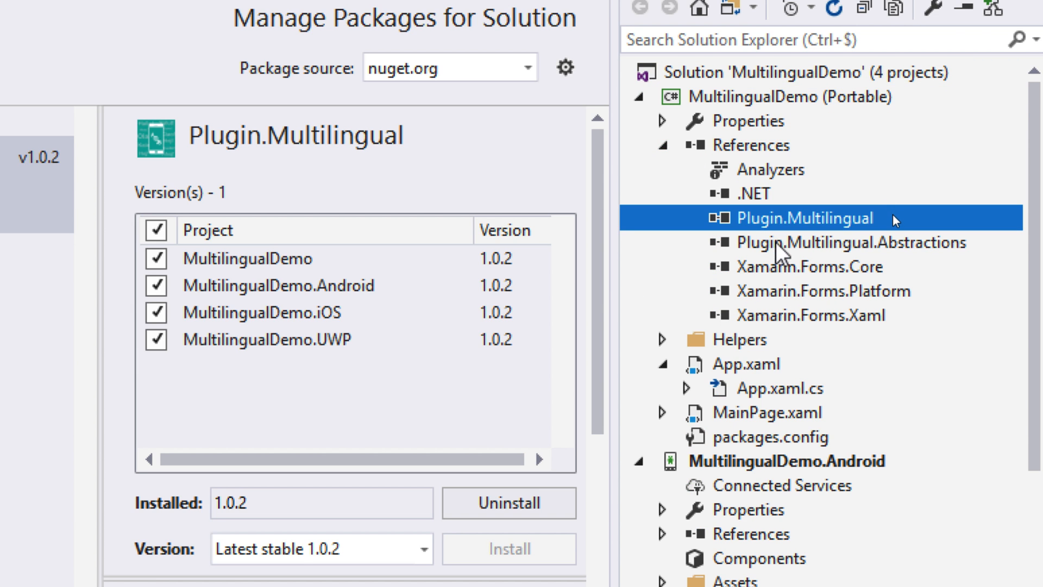
pyautogui.click(828, 242)
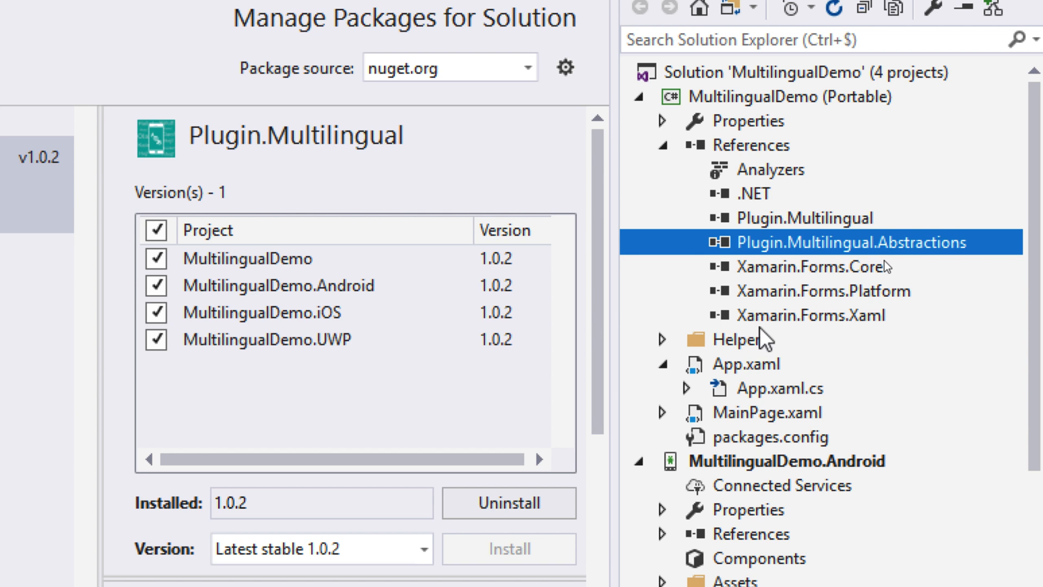
pyautogui.moveTo(668, 518)
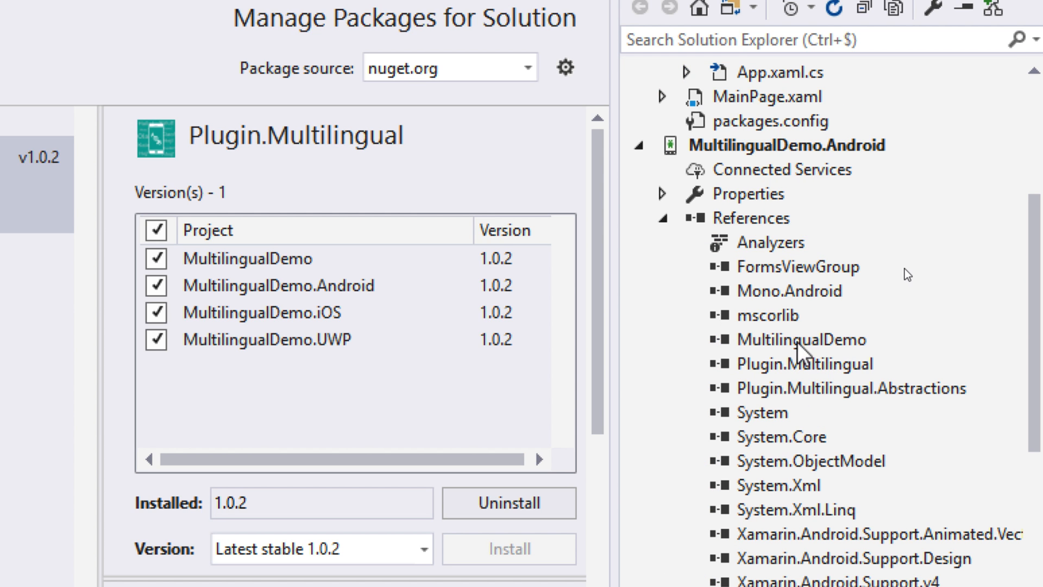
pyautogui.click(803, 339)
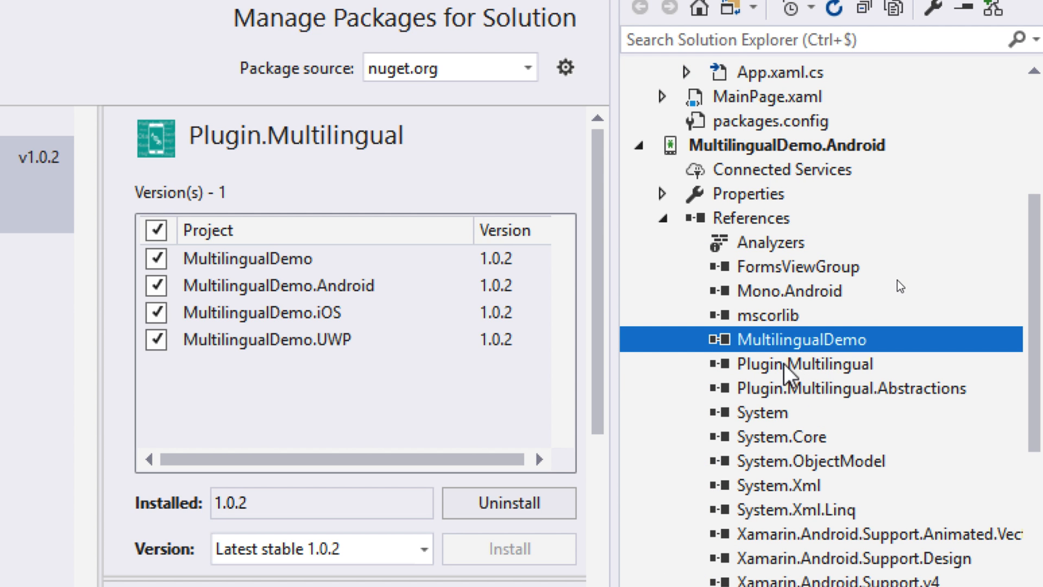
pyautogui.click(805, 363)
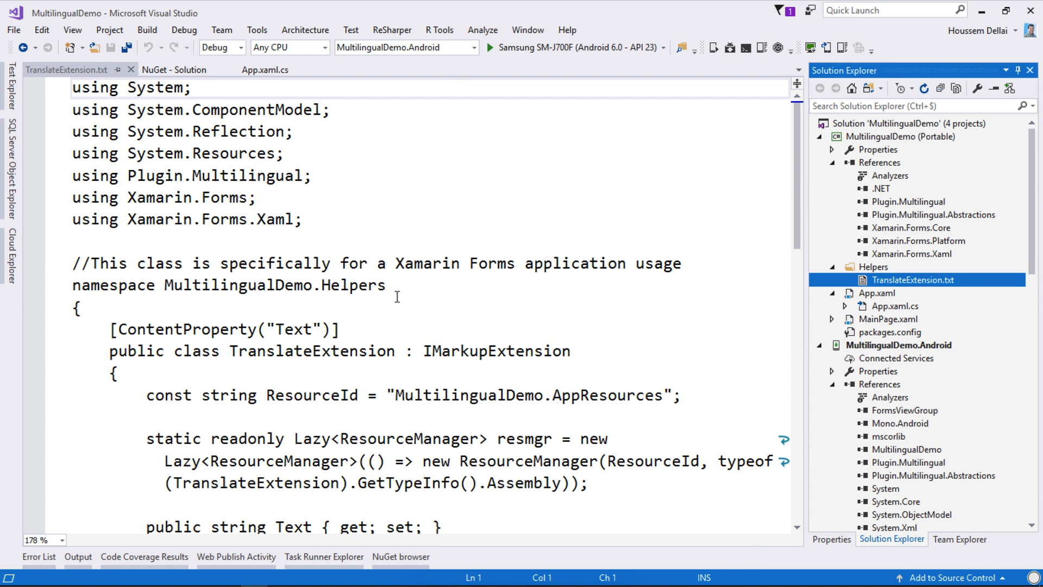
# Step: Rename Helpers/TranslateExtension.txt to TranslateExtension.cs and confirm the extension change
pyautogui.click(79, 308)
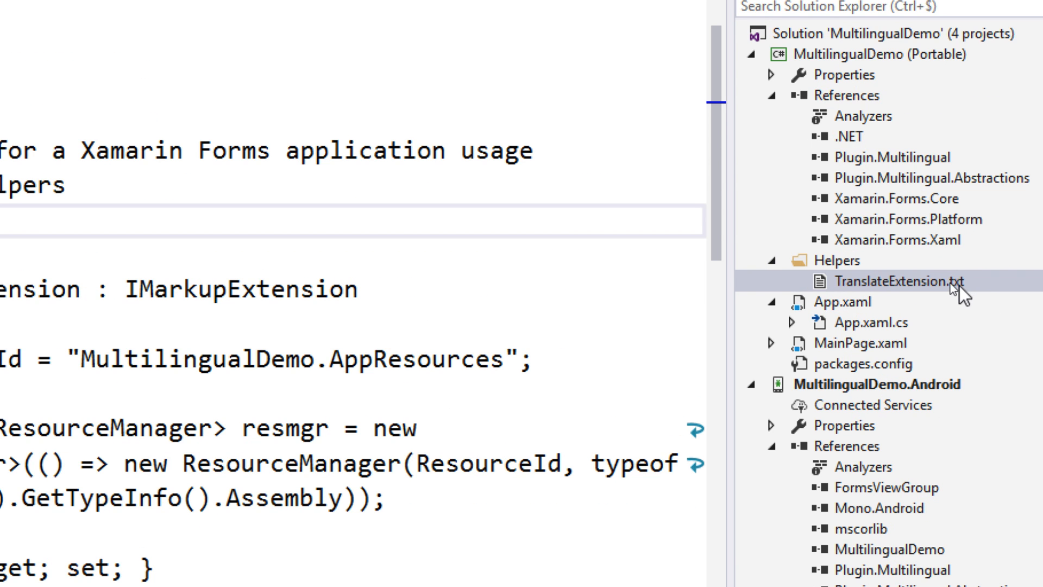
pyautogui.click(901, 281)
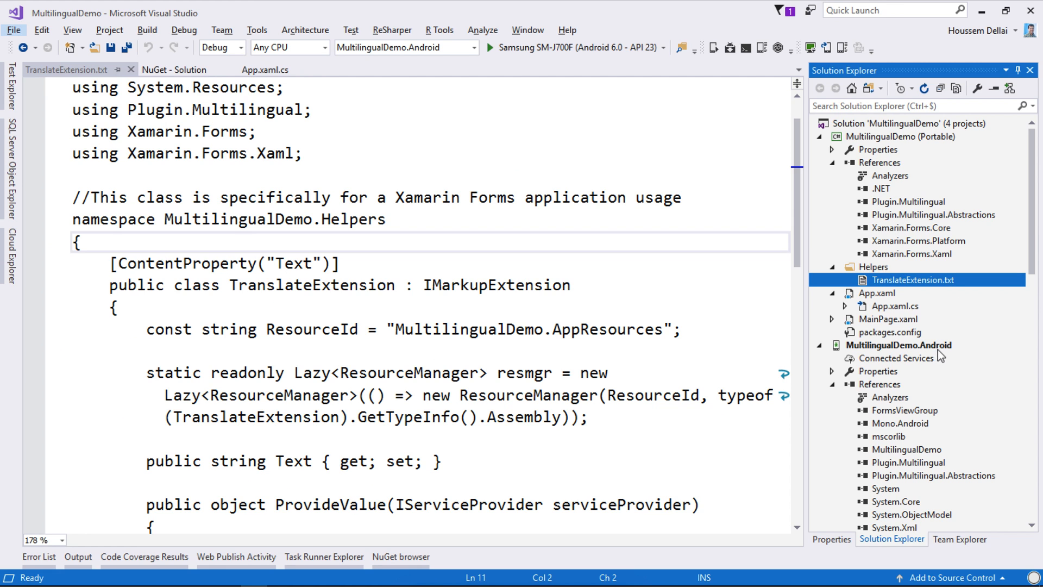
pyautogui.moveTo(936, 283)
pyautogui.write('cs')
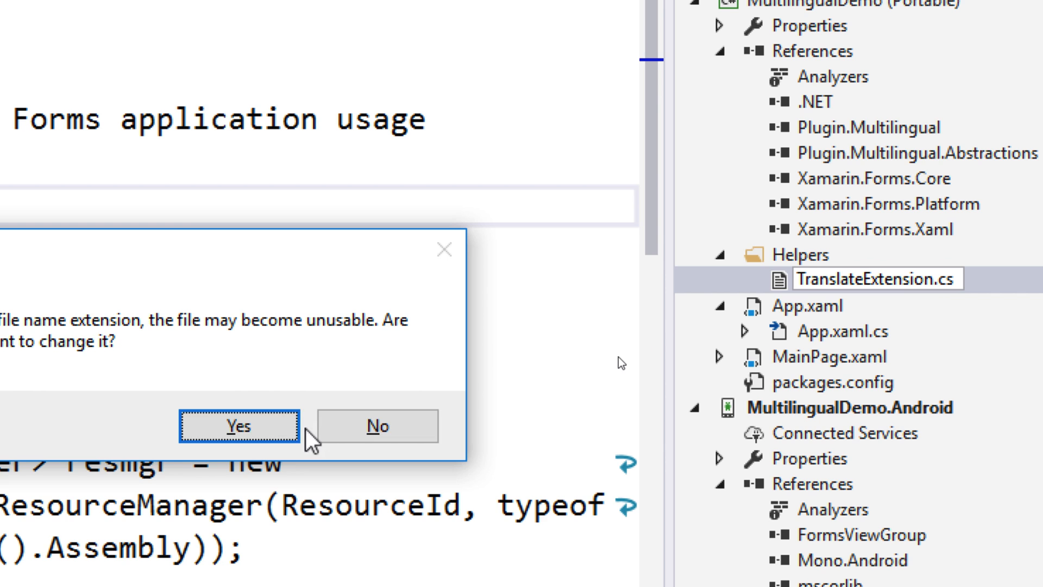
pyautogui.click(238, 426)
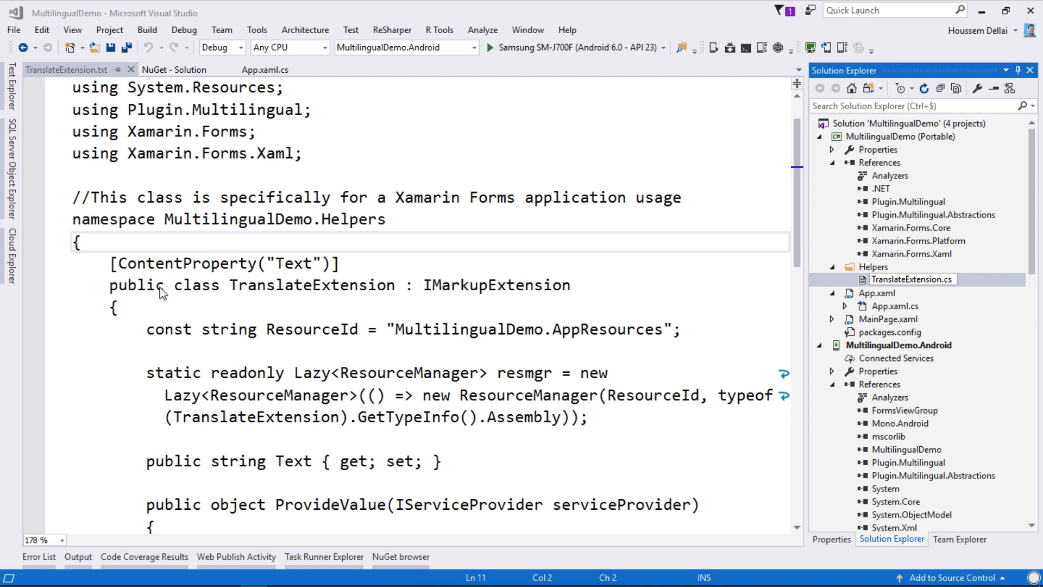
pyautogui.moveTo(575, 339)
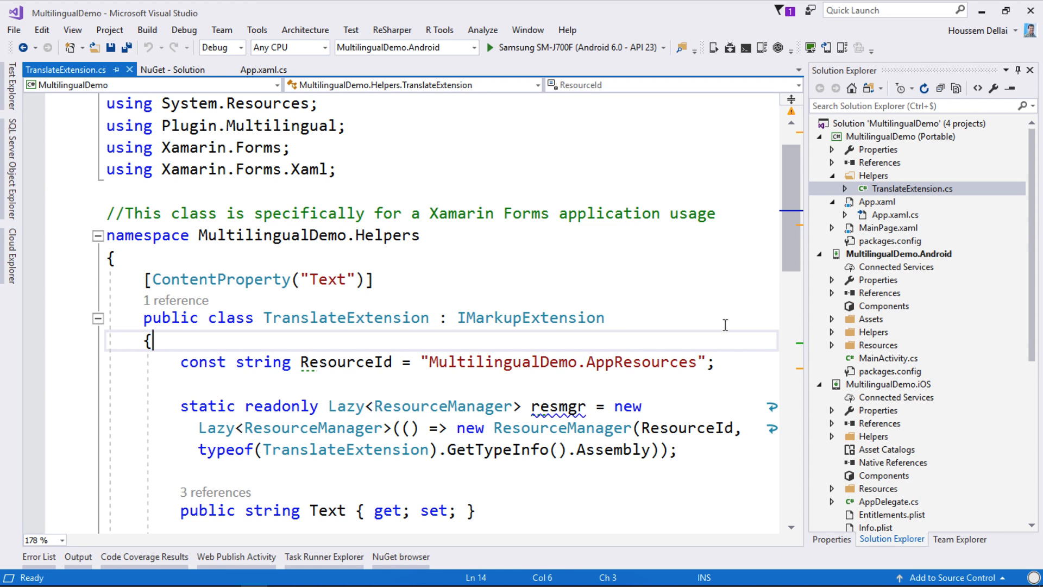
# Step: Add a Text File item named AppResources.resx to the portable project
pyautogui.click(900, 136)
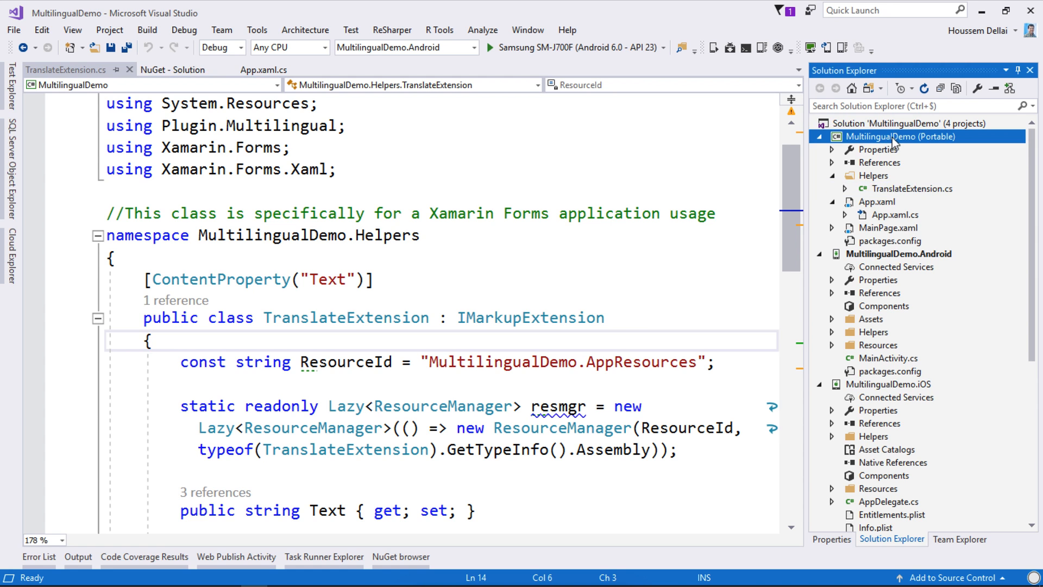
pyautogui.rightClick(894, 136)
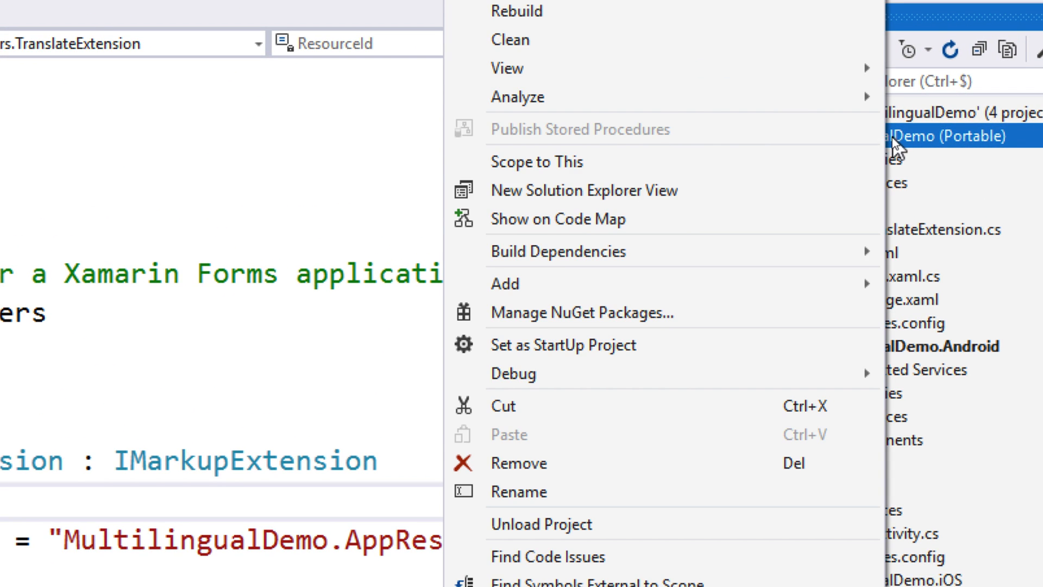
pyautogui.moveTo(505, 283)
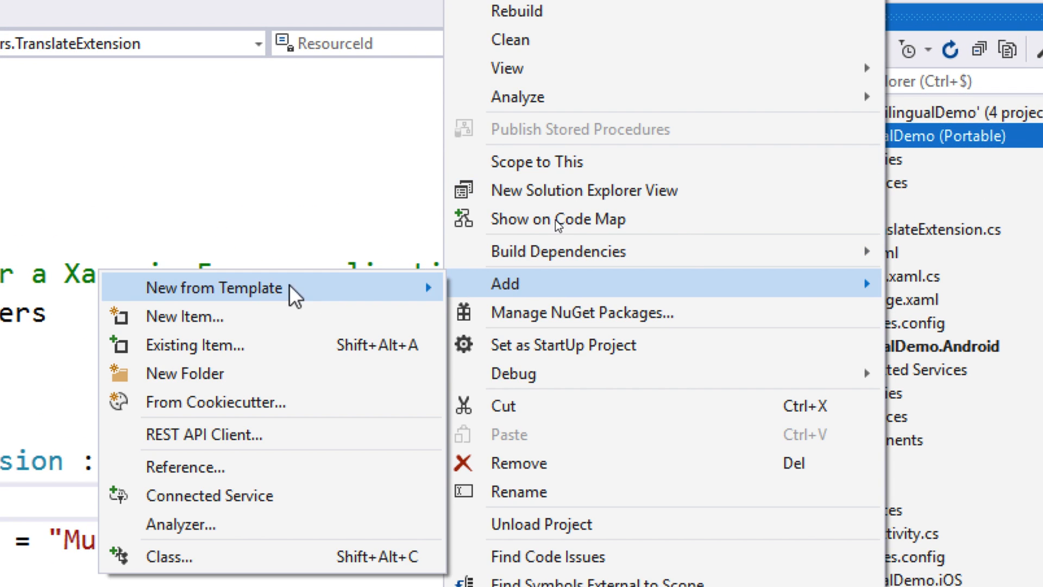
pyautogui.click(184, 316)
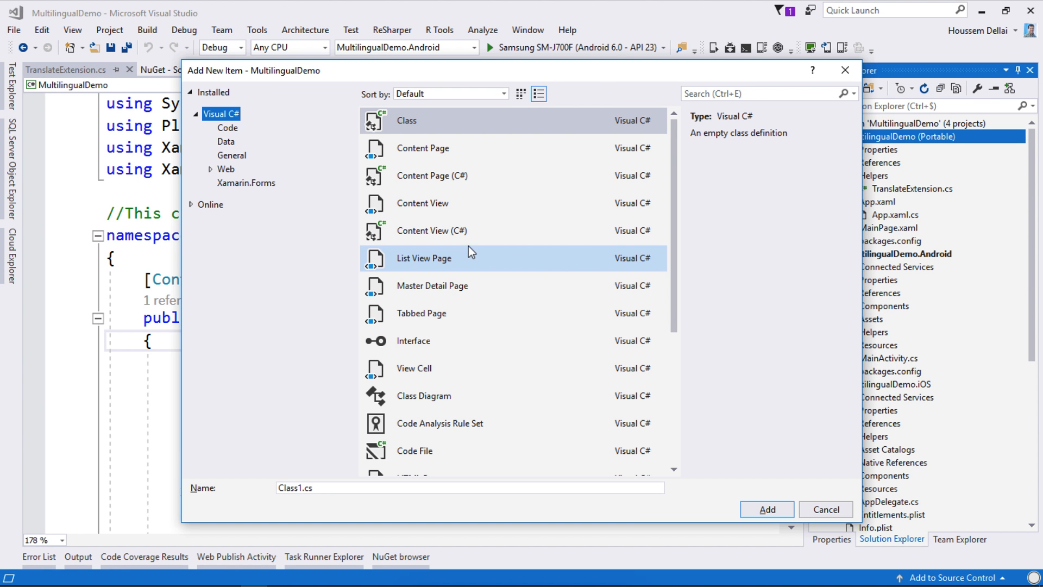
pyautogui.click(765, 93)
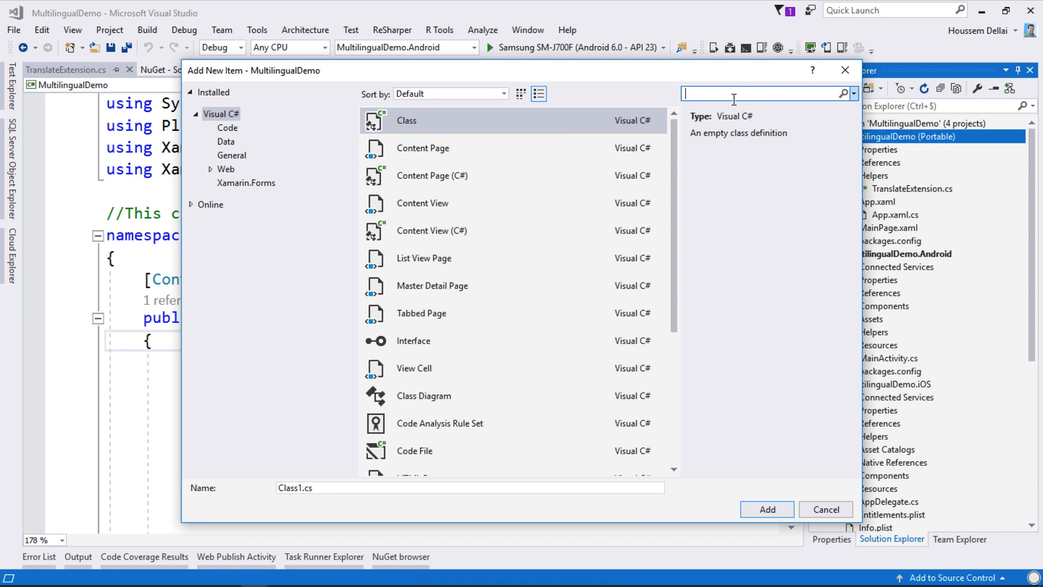
pyautogui.write('resx')
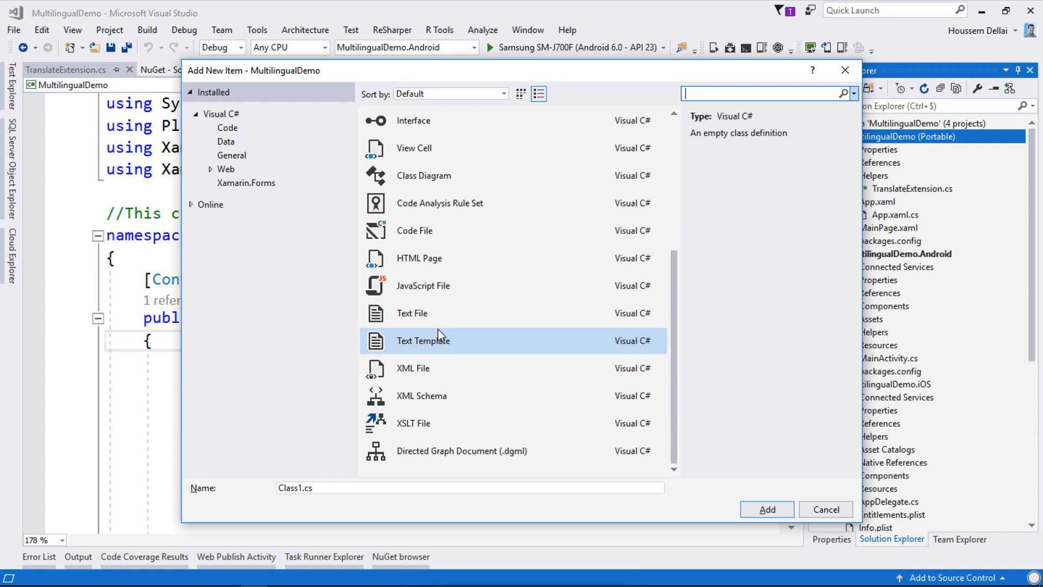
pyautogui.click(411, 313)
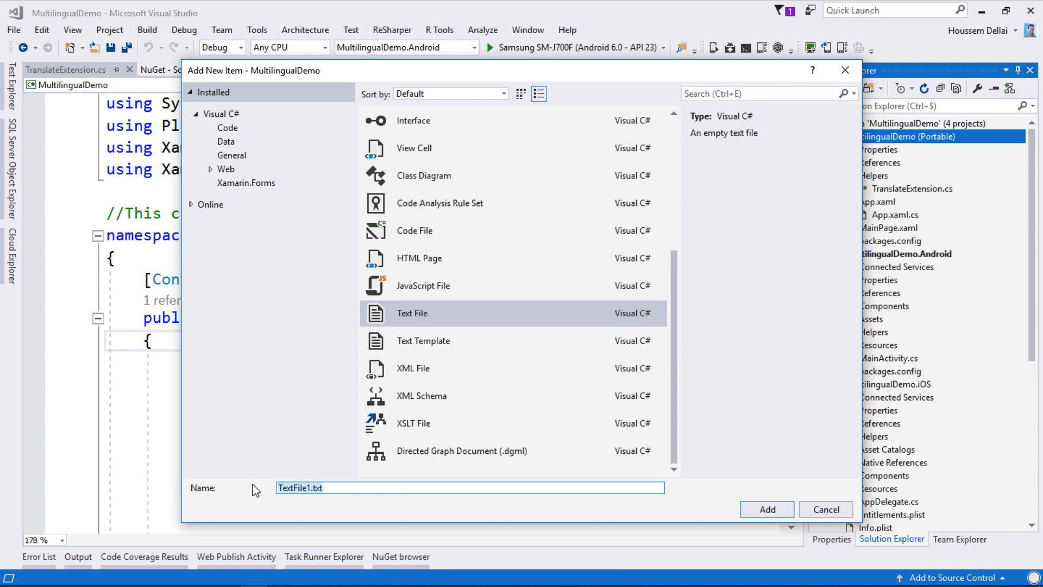
pyautogui.write('AppResources')
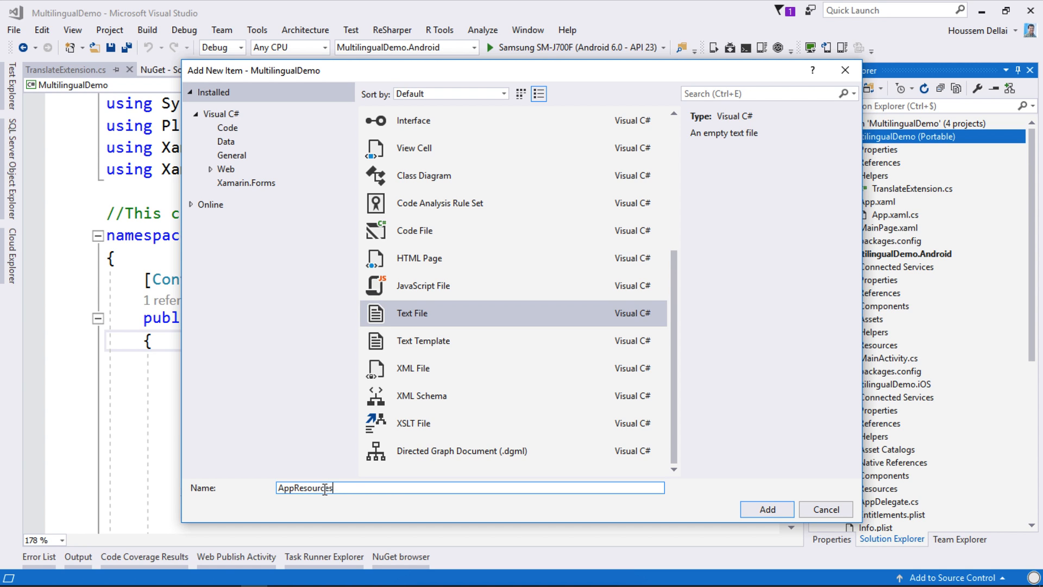
pyautogui.write('.resx')
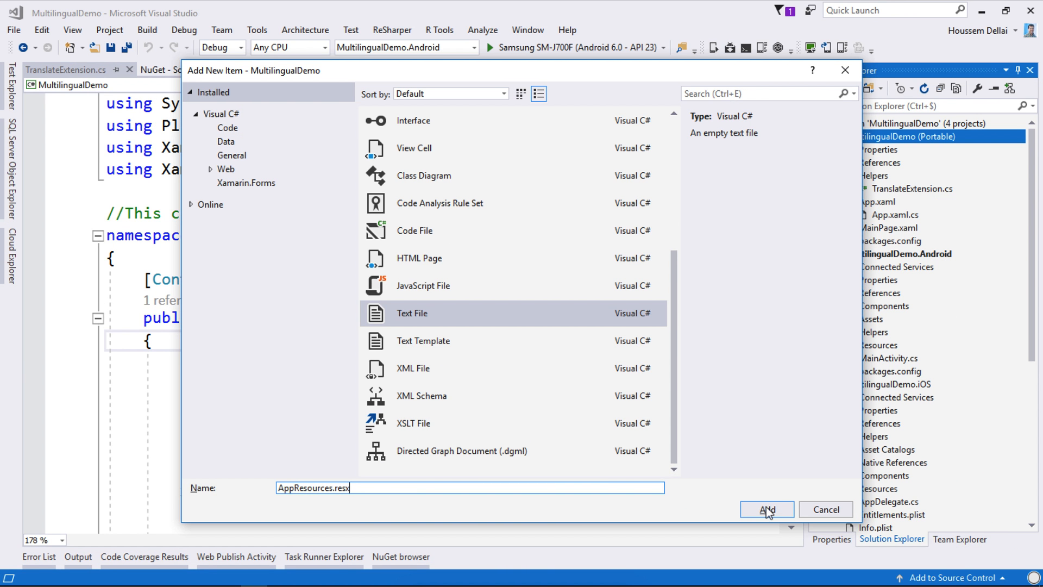
pyautogui.click(765, 509)
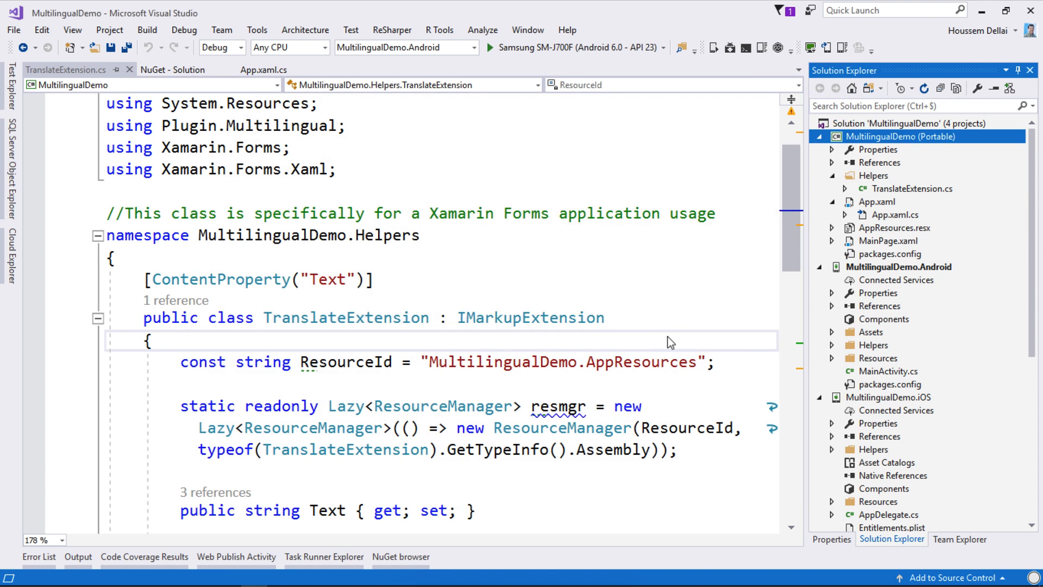
# Step: Open AppResources.resx and rename String1 to HelloMessage with value Hello
pyautogui.doubleClick(894, 227)
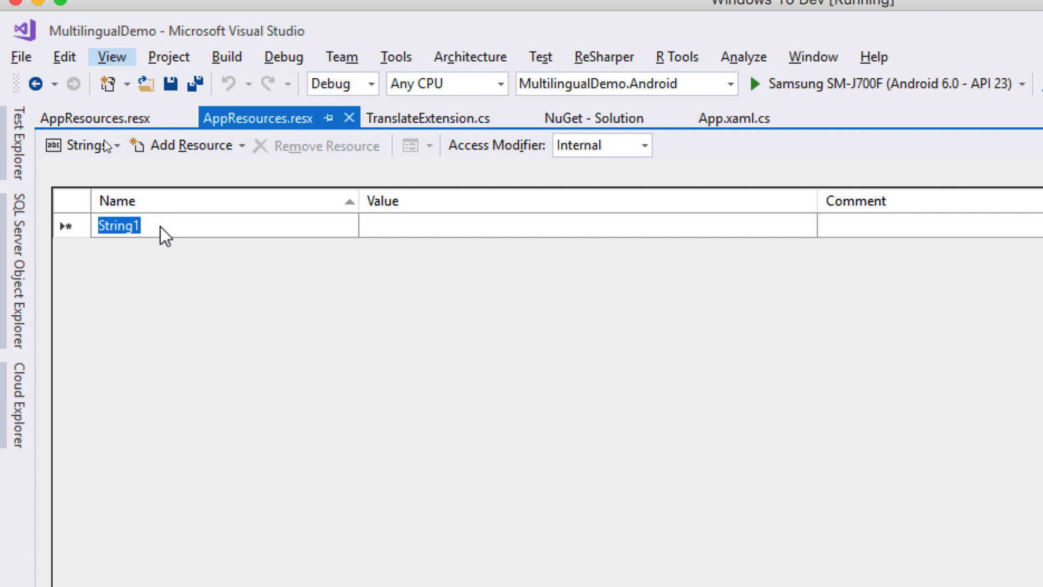
pyautogui.click(873, 56)
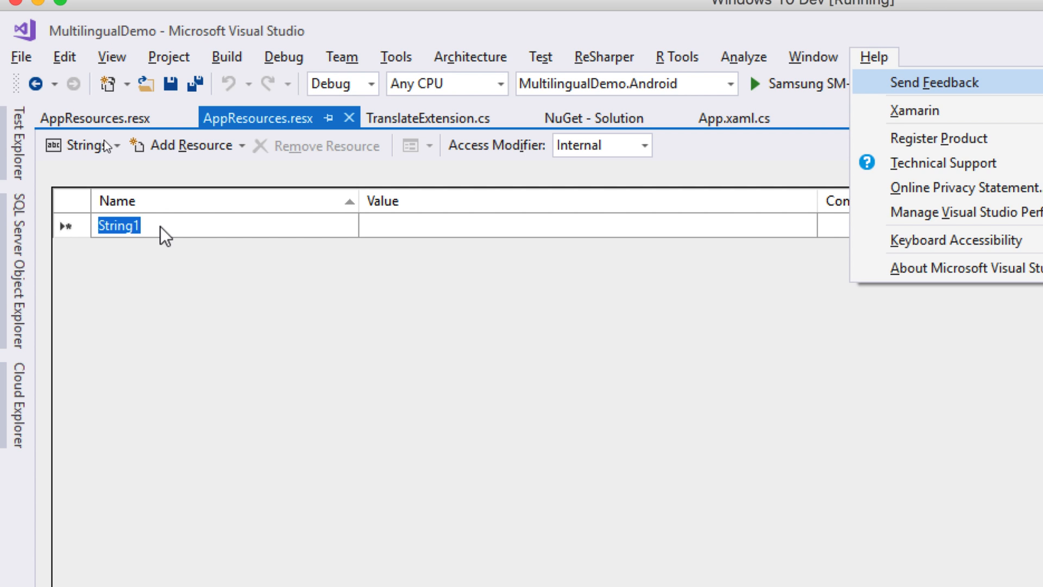
pyautogui.click(934, 82)
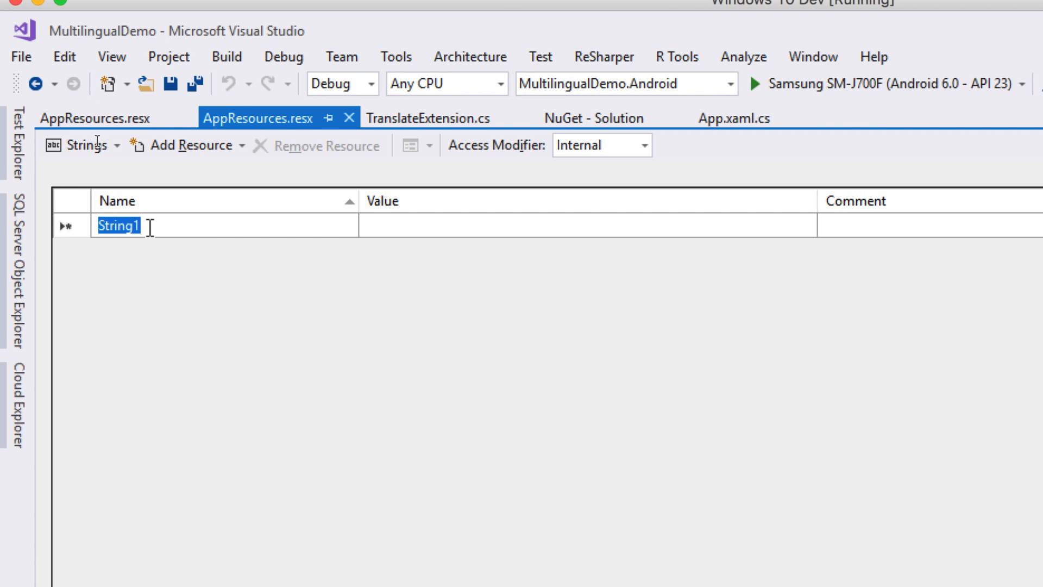
pyautogui.write('HelloM')
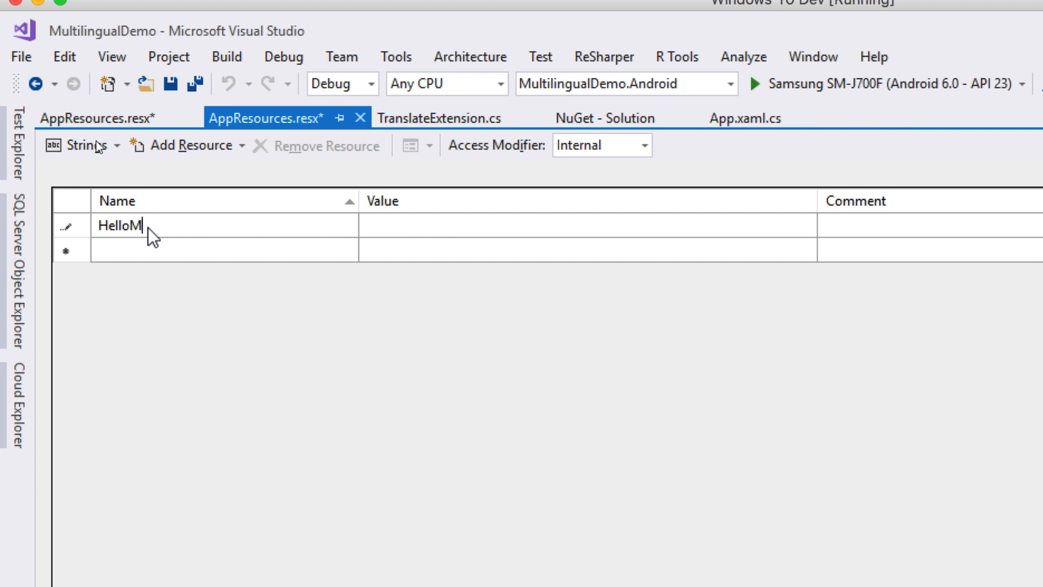
pyautogui.write('essage')
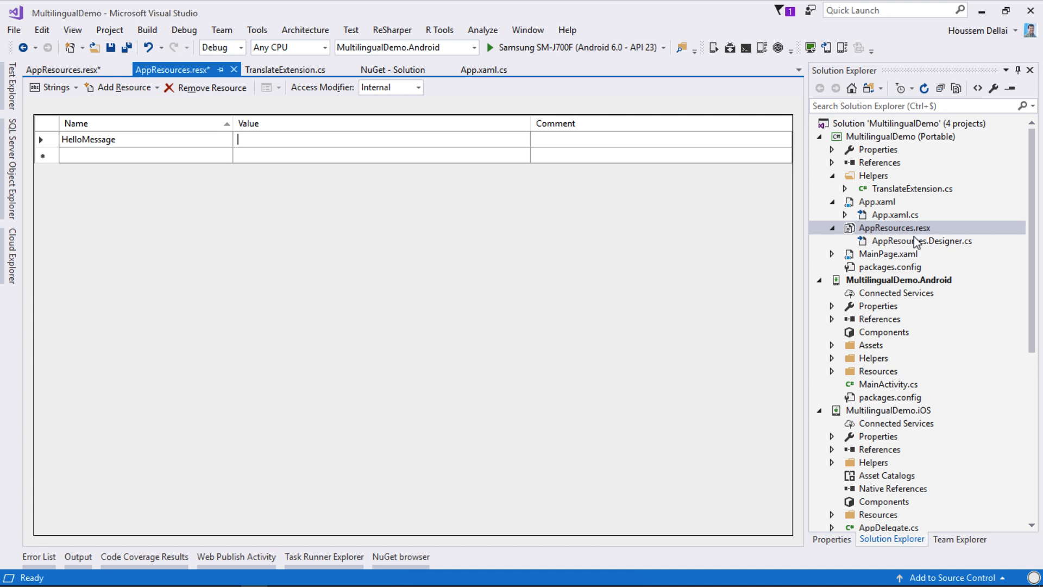
pyautogui.click(381, 139)
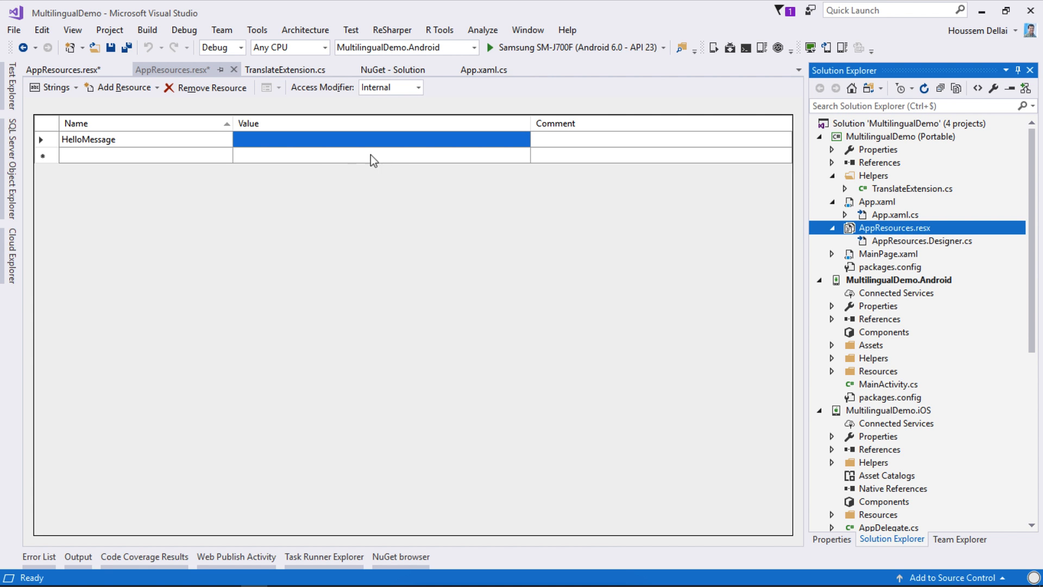
pyautogui.write('H')
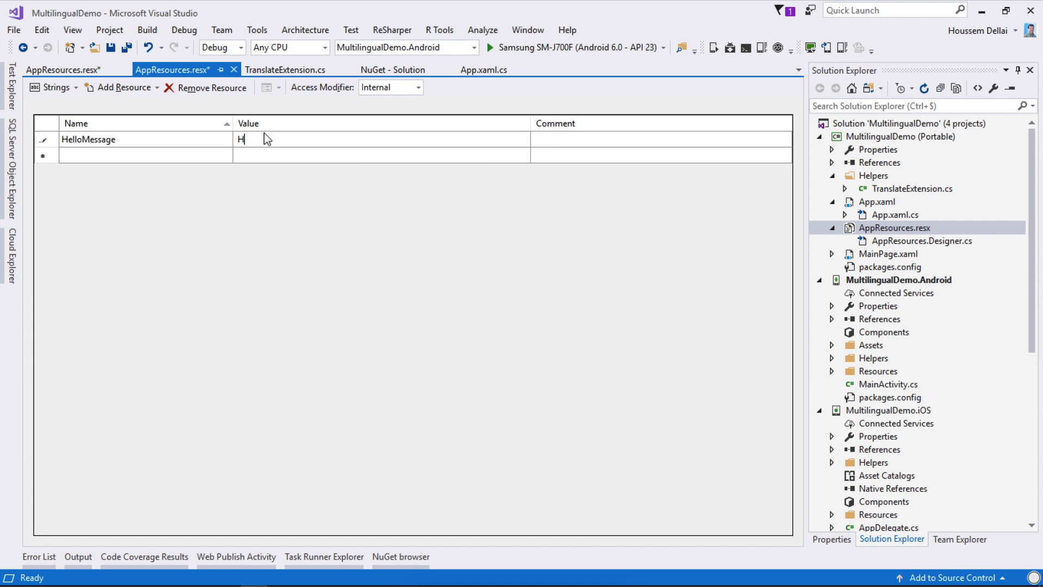
pyautogui.write('ello')
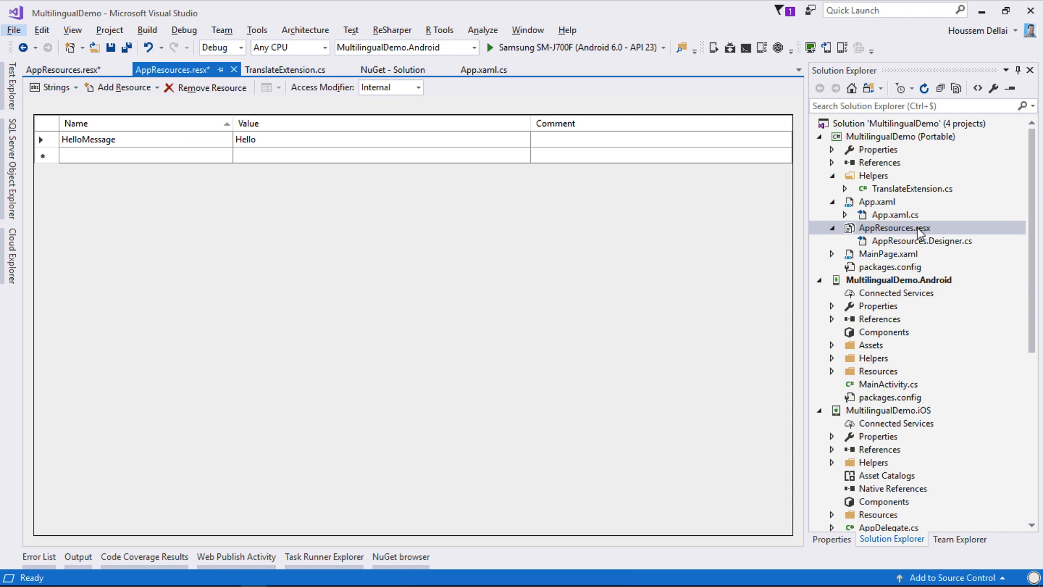
# Step: Duplicate AppResources.resx and name the copy AppResources.ar.resx
pyautogui.click(894, 228)
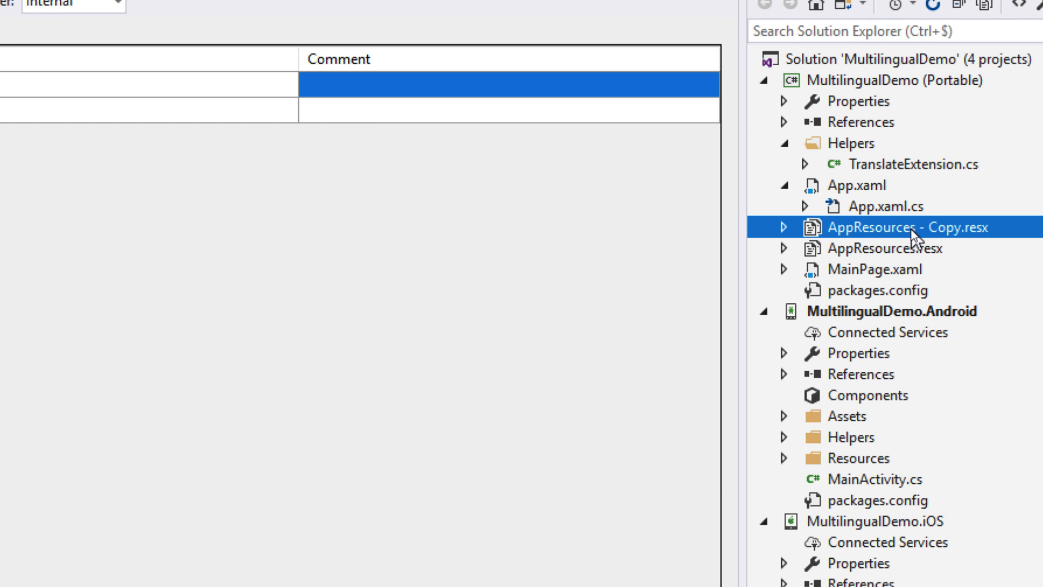
pyautogui.moveTo(960, 242)
pyautogui.write('.ar')
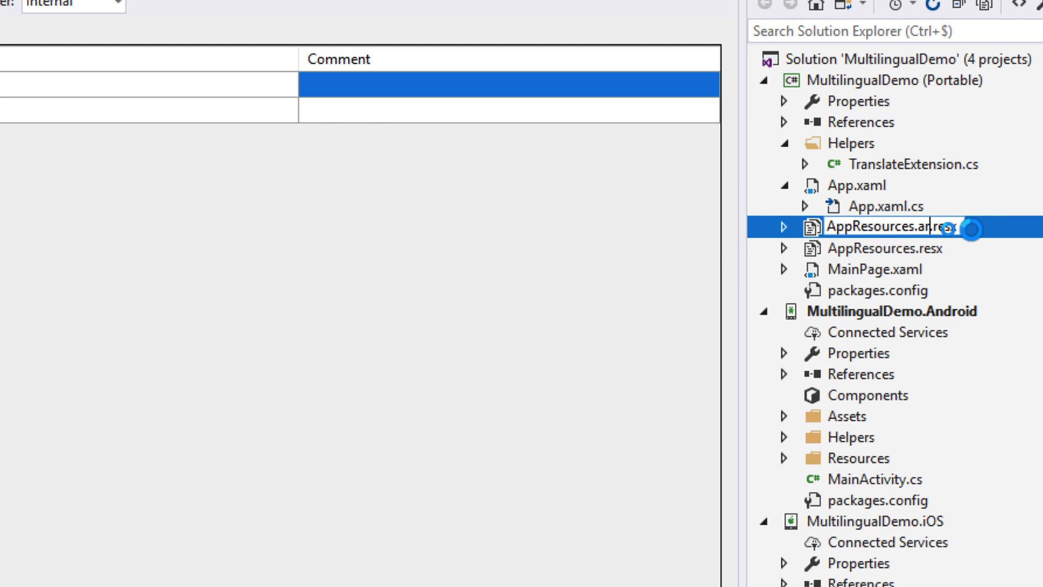
pyautogui.click(783, 227)
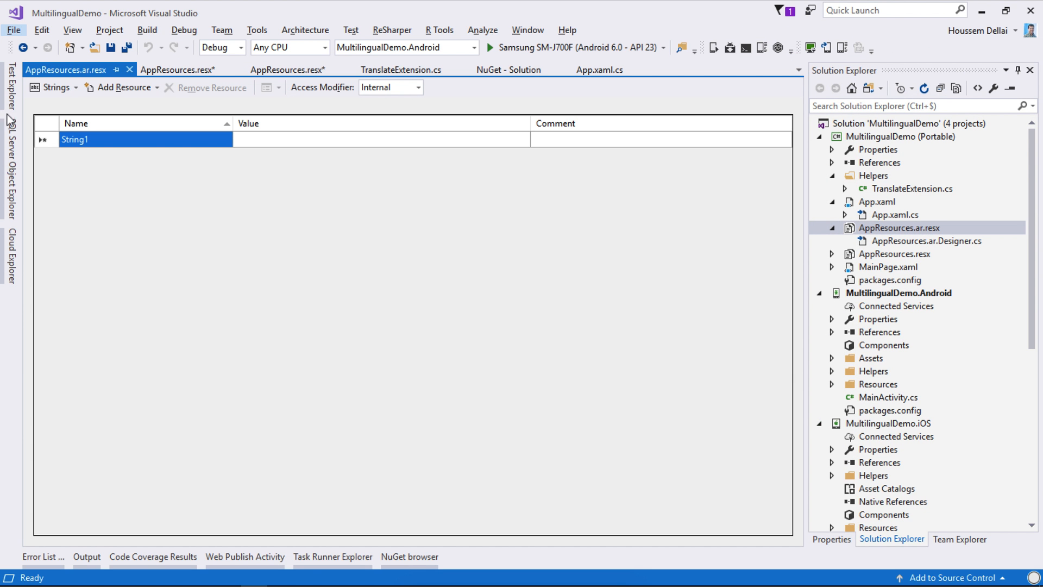
# Step: Name the Arabic file's resource HelloMessage with value مرحبا and save it
pyautogui.doubleClick(75, 139)
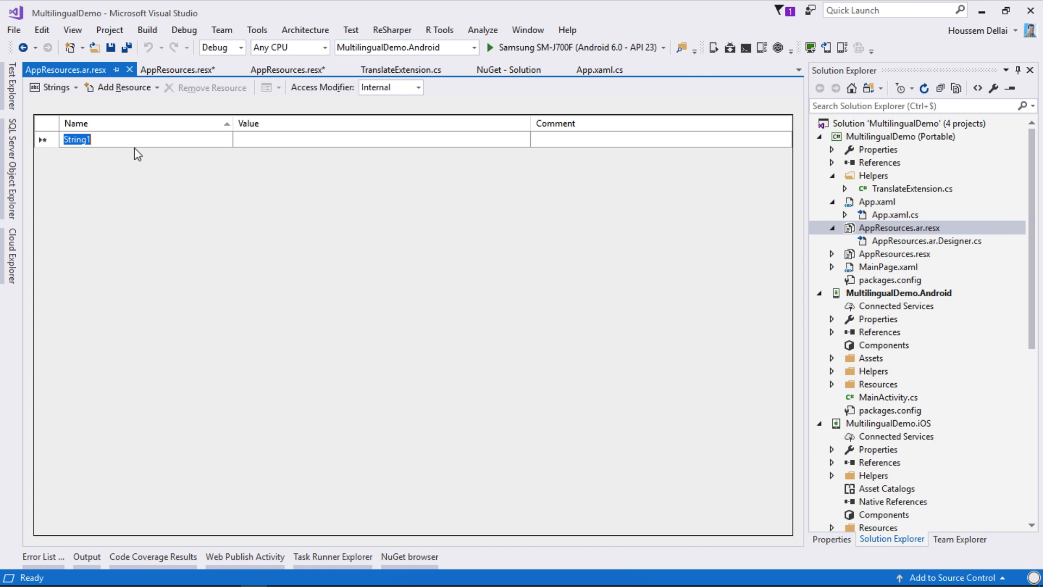
pyautogui.write('HelloMessage')
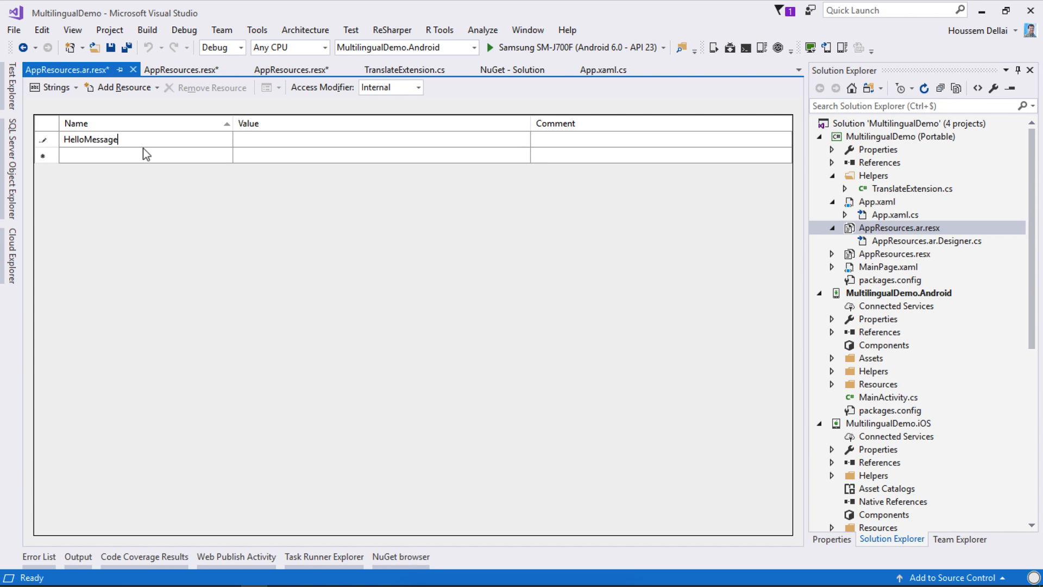
pyautogui.click(291, 69)
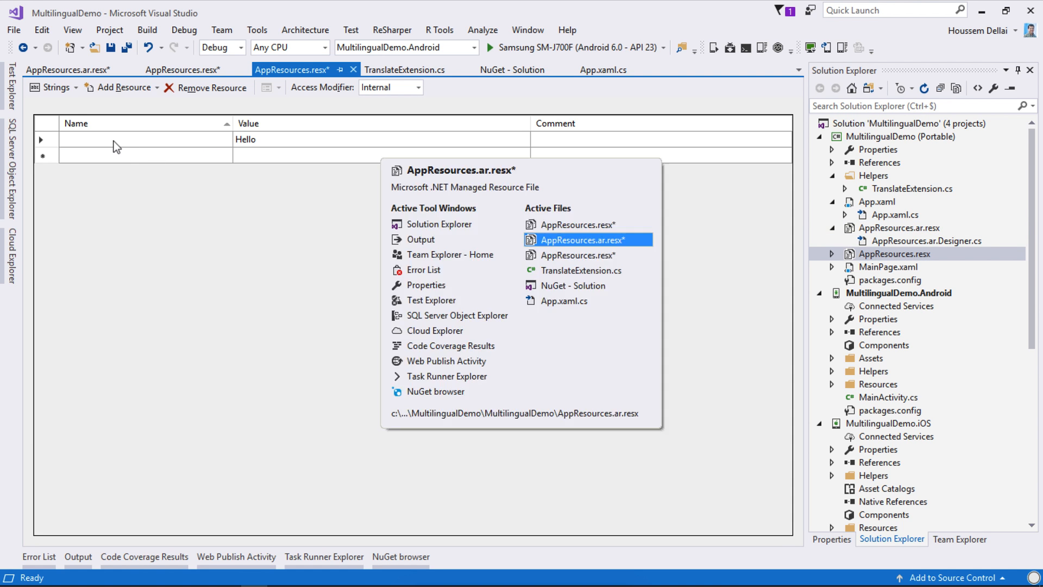
pyautogui.write('HelloMessage')
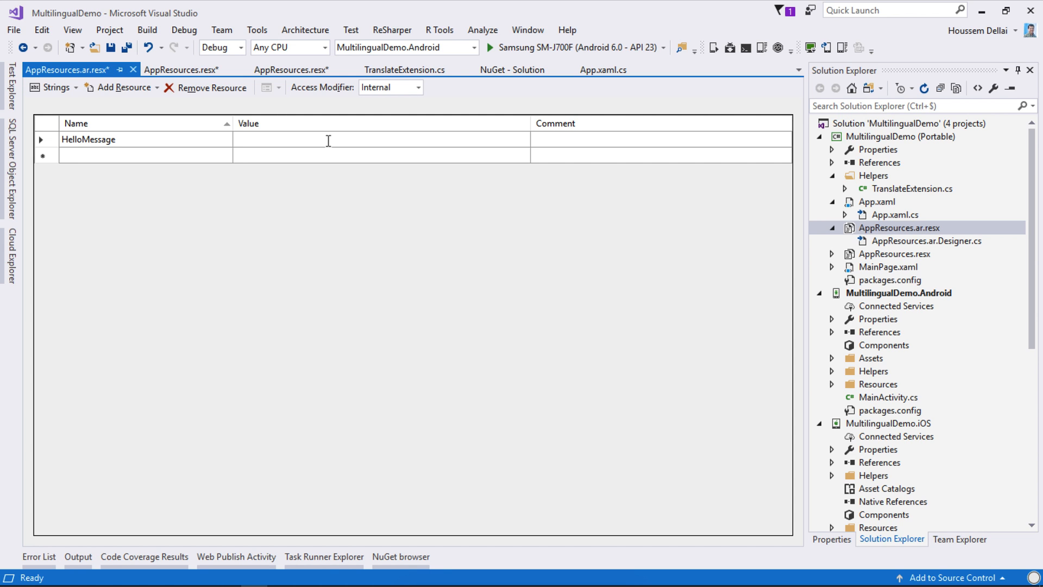
pyautogui.write('مرحبا')
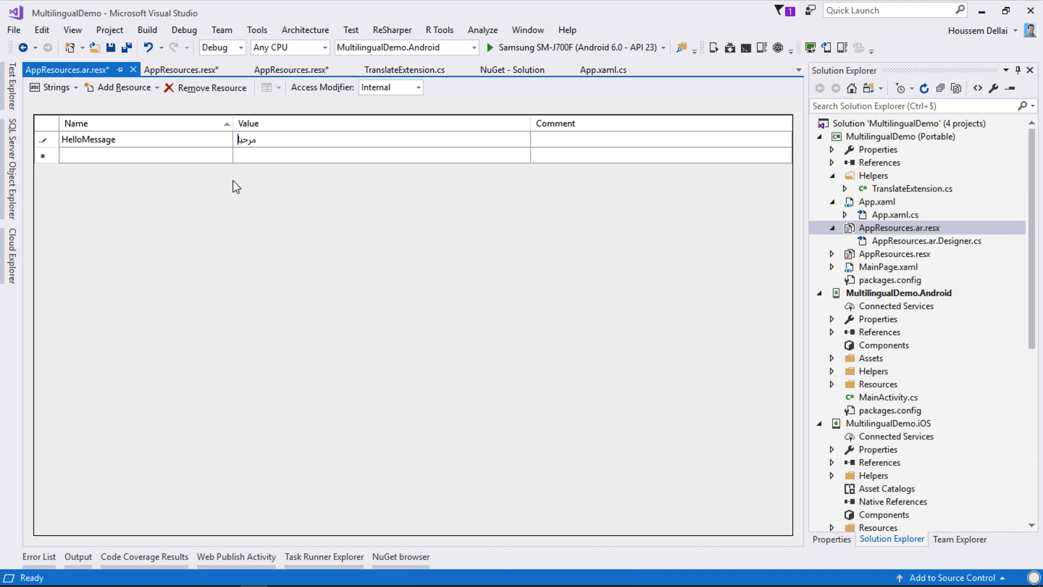
pyautogui.press('ctrl+s')
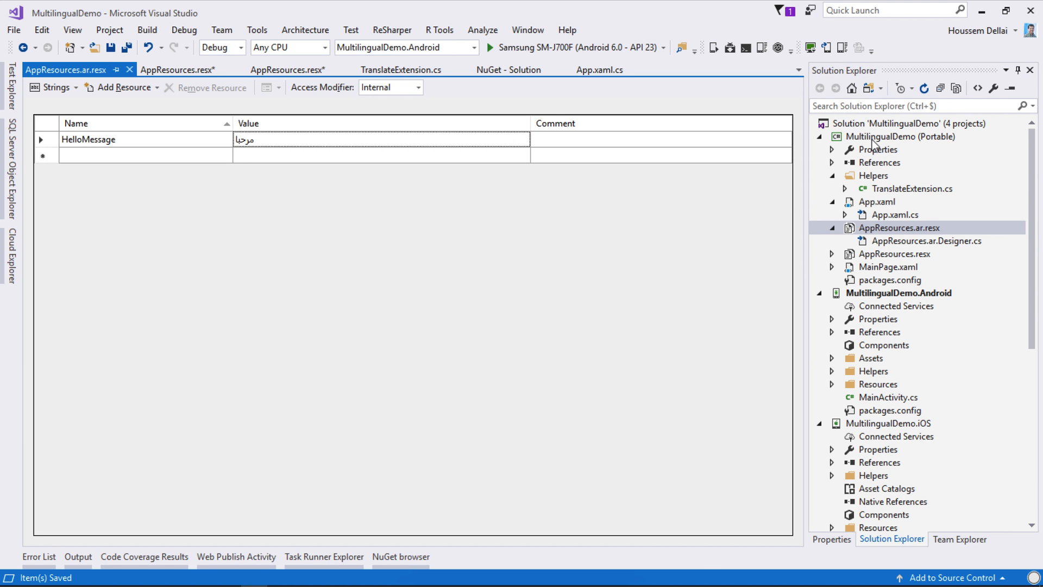
pyautogui.rightClick(878, 136)
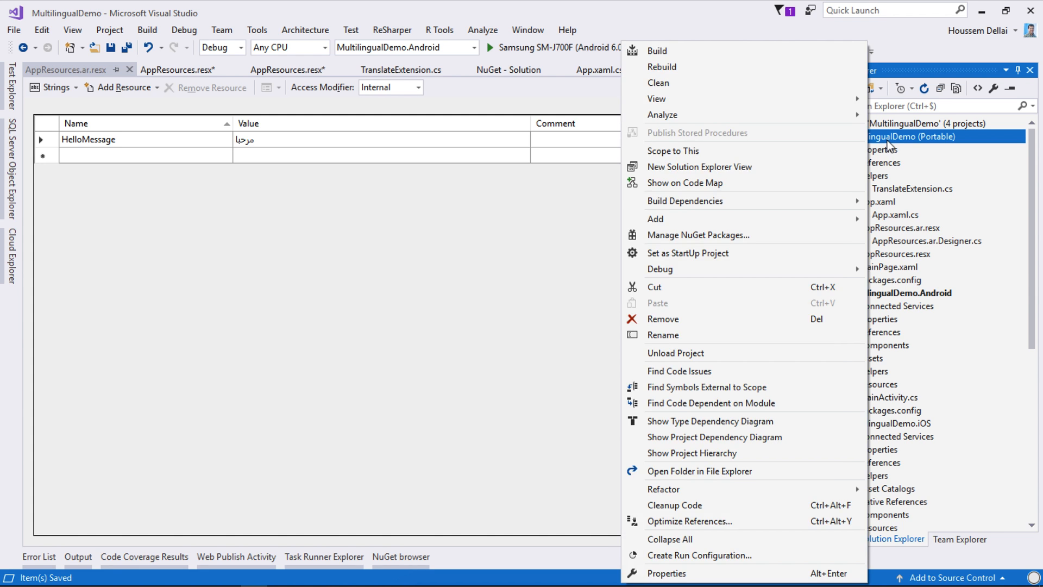
# Step: Copy the Arabic file as AppResources.es.resx, set HelloMessage to Ola, open MainPage.xaml
pyautogui.click(897, 228)
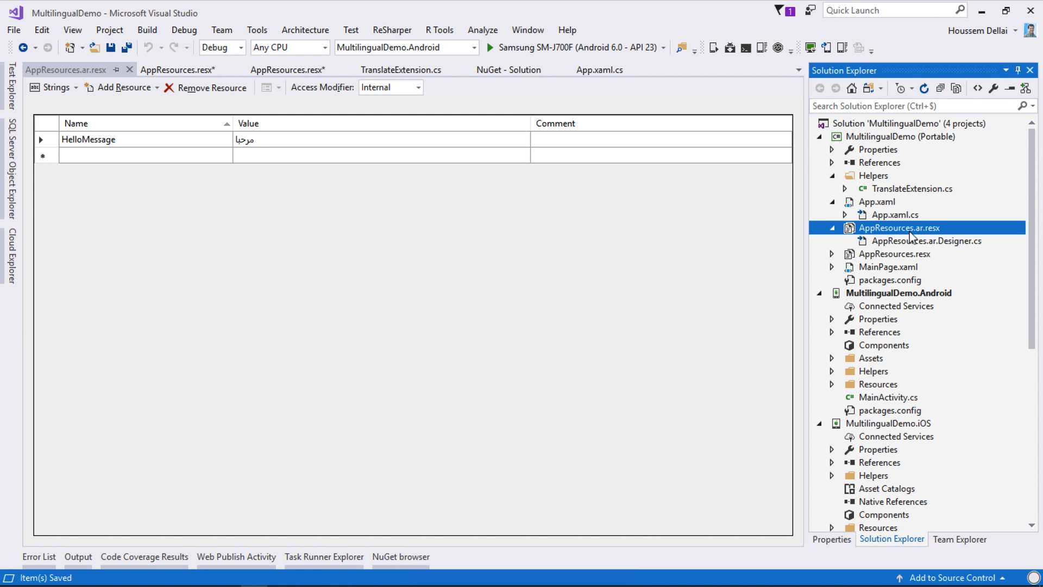
pyautogui.moveTo(965, 233)
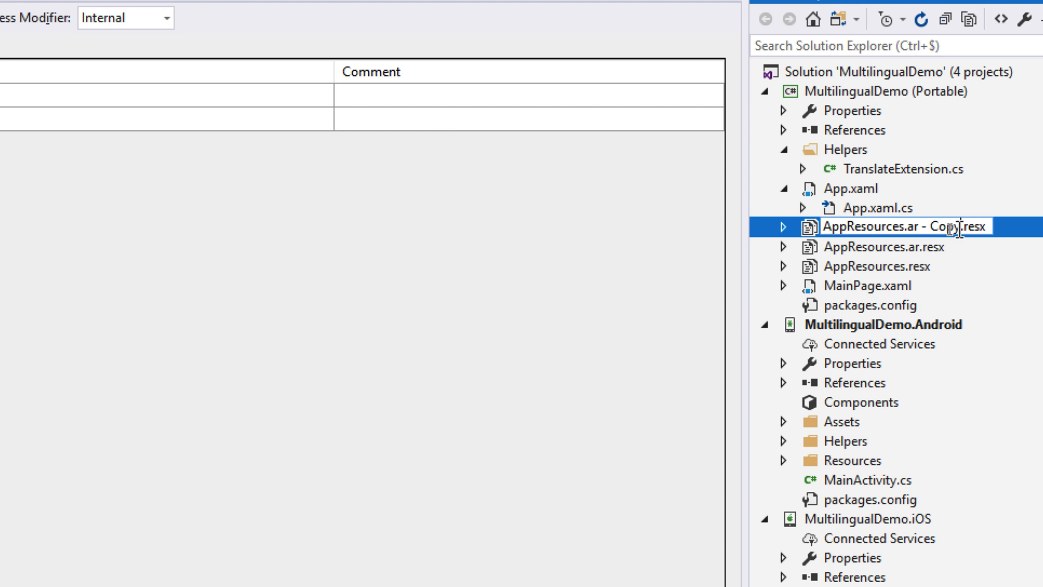
pyautogui.write('AppResources.resx')
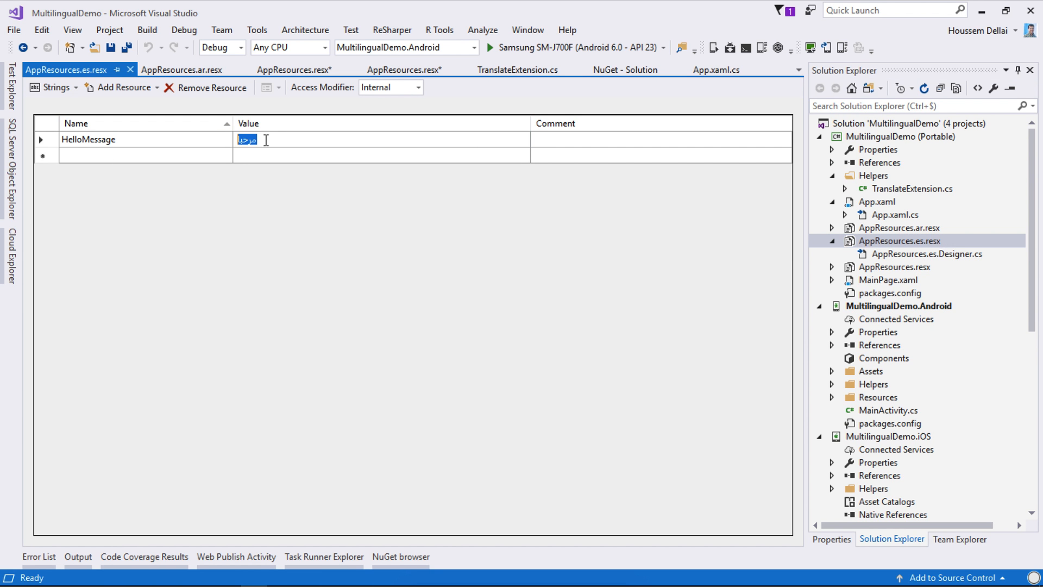
pyautogui.write('Ola')
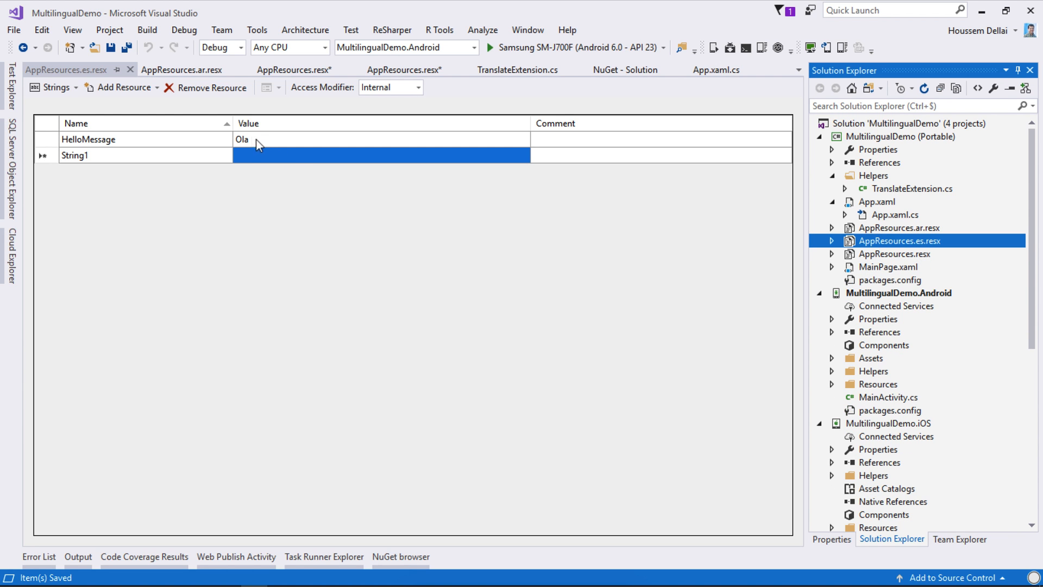
pyautogui.doubleClick(878, 267)
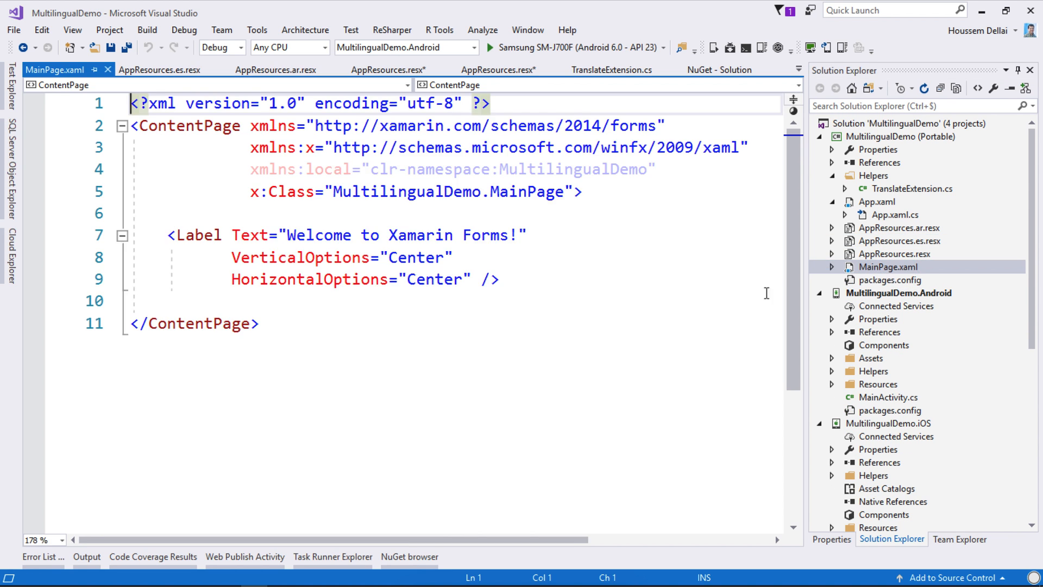
# Step: Replace the label's hardcoded welcome text with {} and open TranslateExtension.cs
pyautogui.click(346, 235)
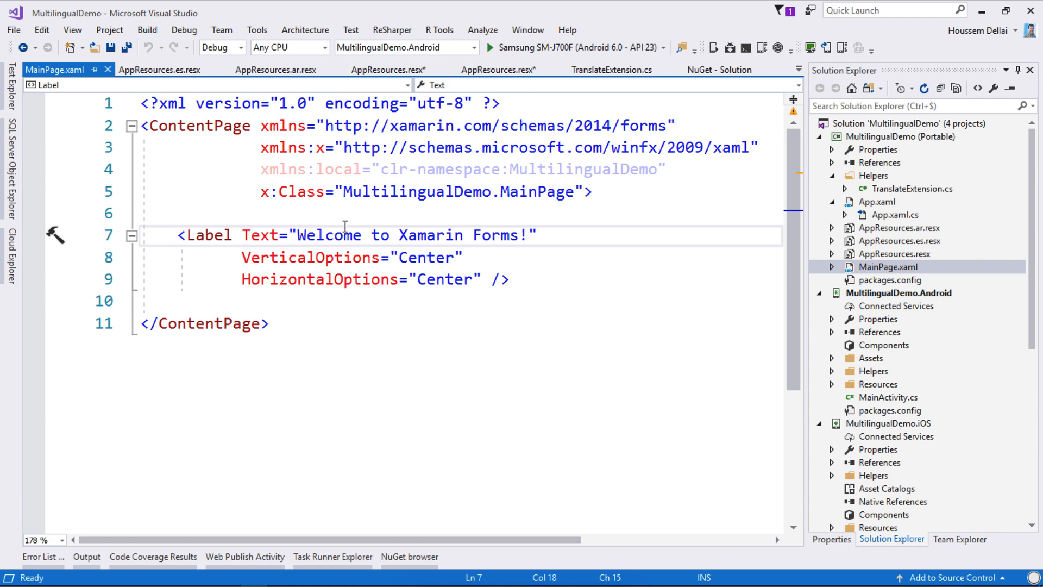
pyautogui.moveTo(298, 235); pyautogui.dragTo(525, 234)
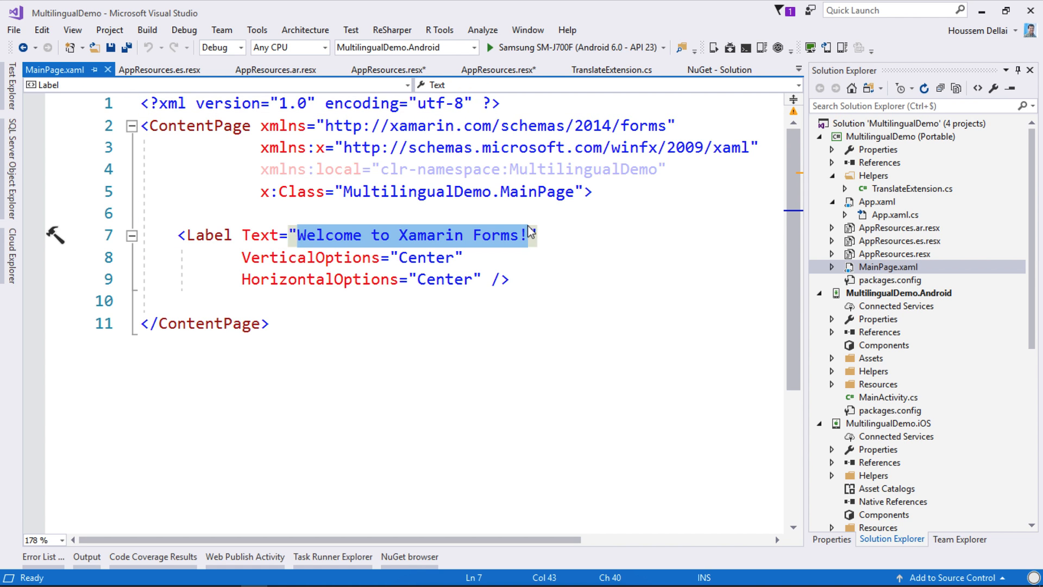
pyautogui.press('Delete')
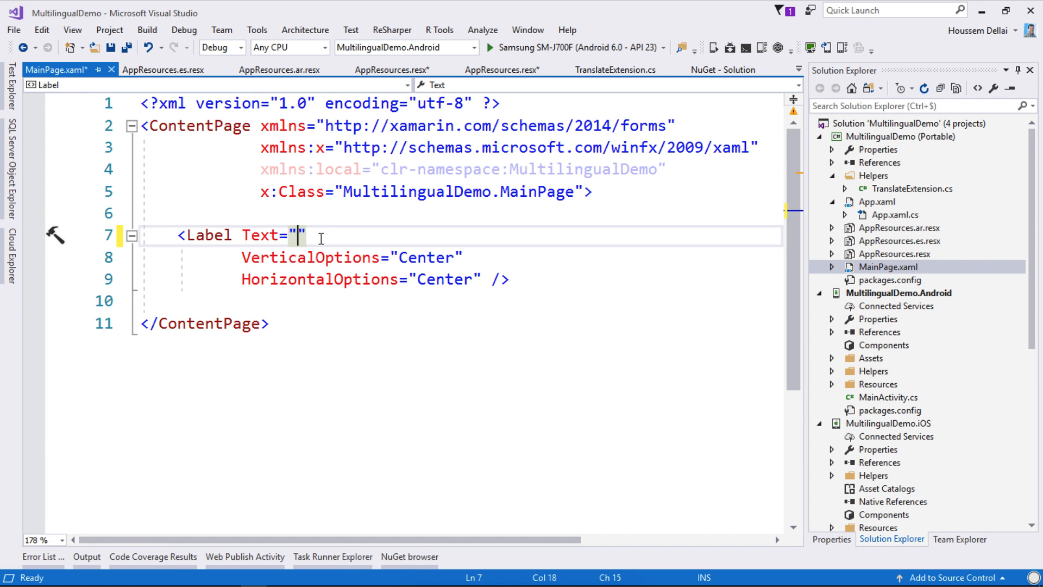
pyautogui.write('{}')
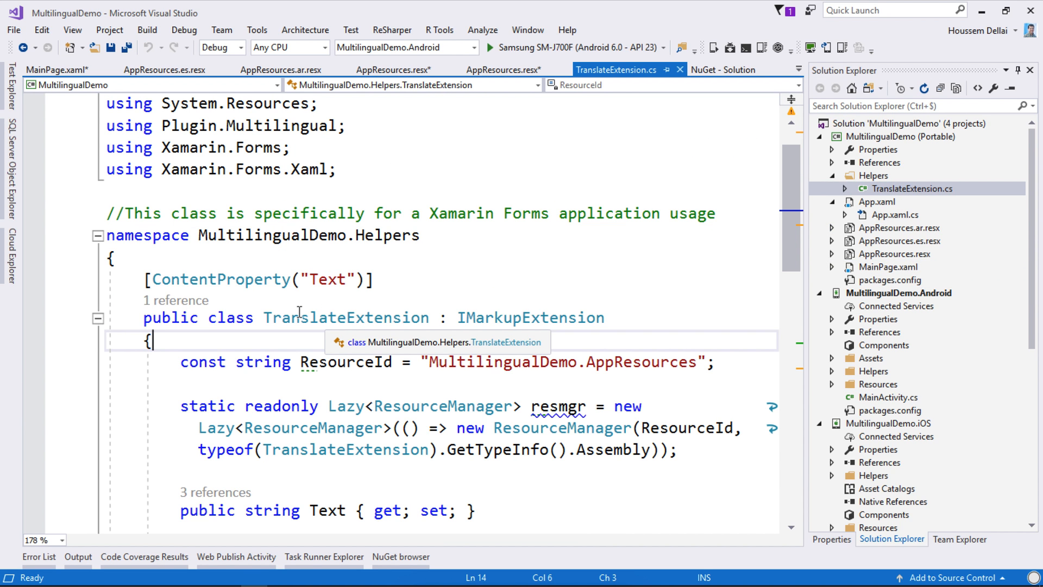
pyautogui.doubleClick(308, 234)
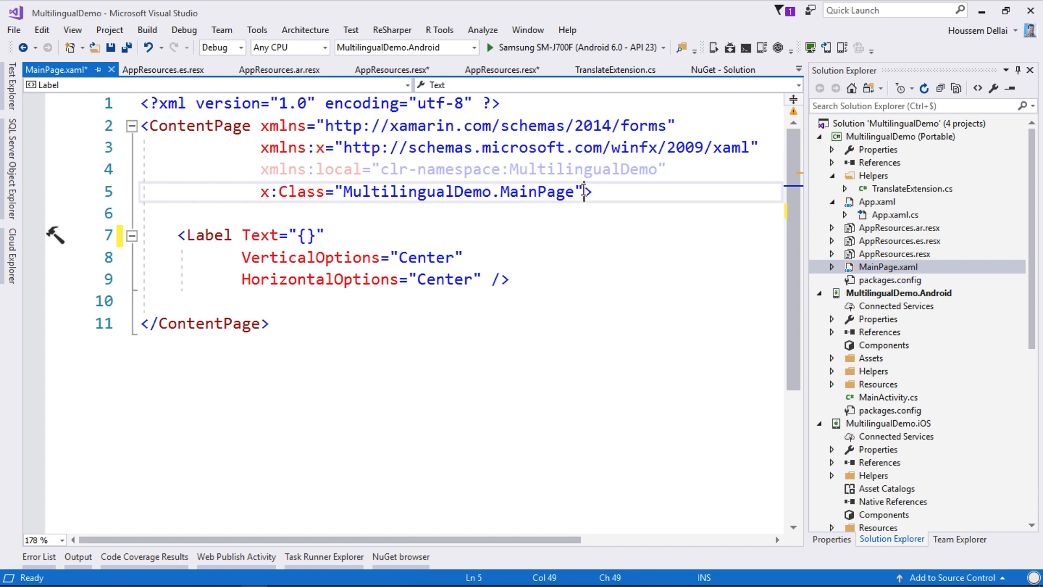
# Step: Declare xmlns:translator="clr-namespace:MultilingualDemo.Helpers" in MainPage.xaml
pyautogui.write('x>')
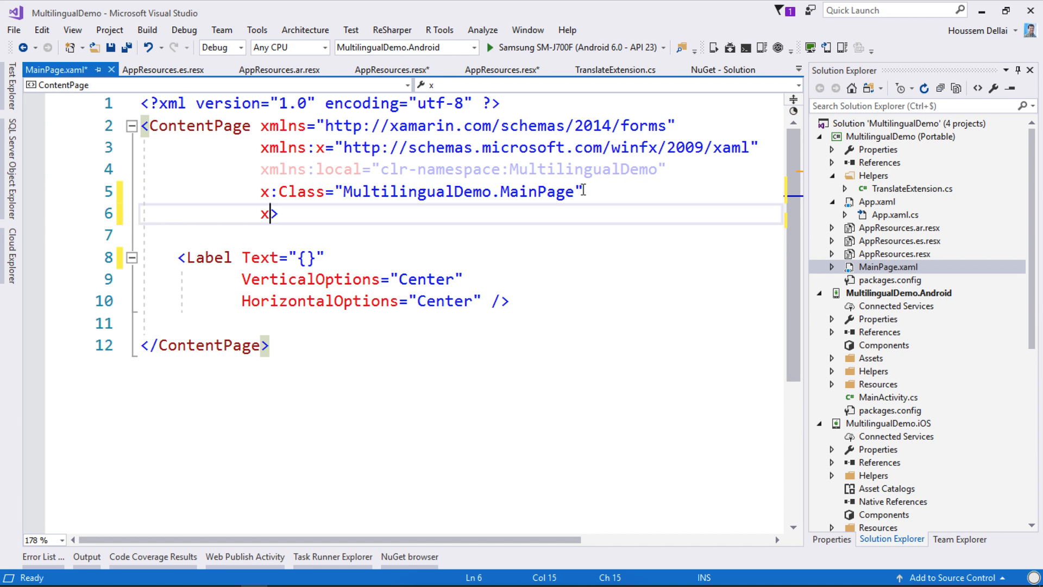
pyautogui.write('mlns:')
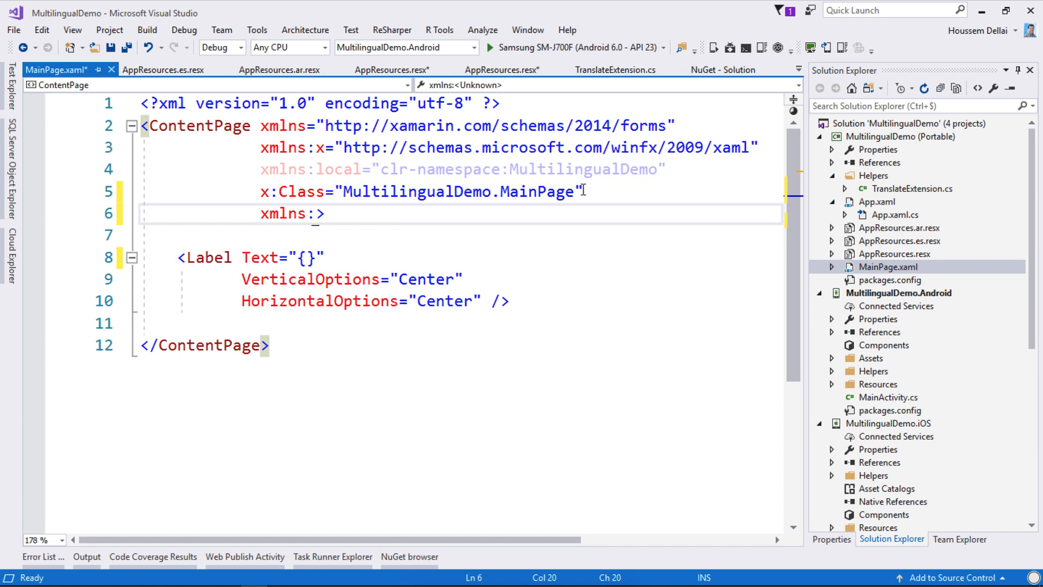
pyautogui.write('transla')
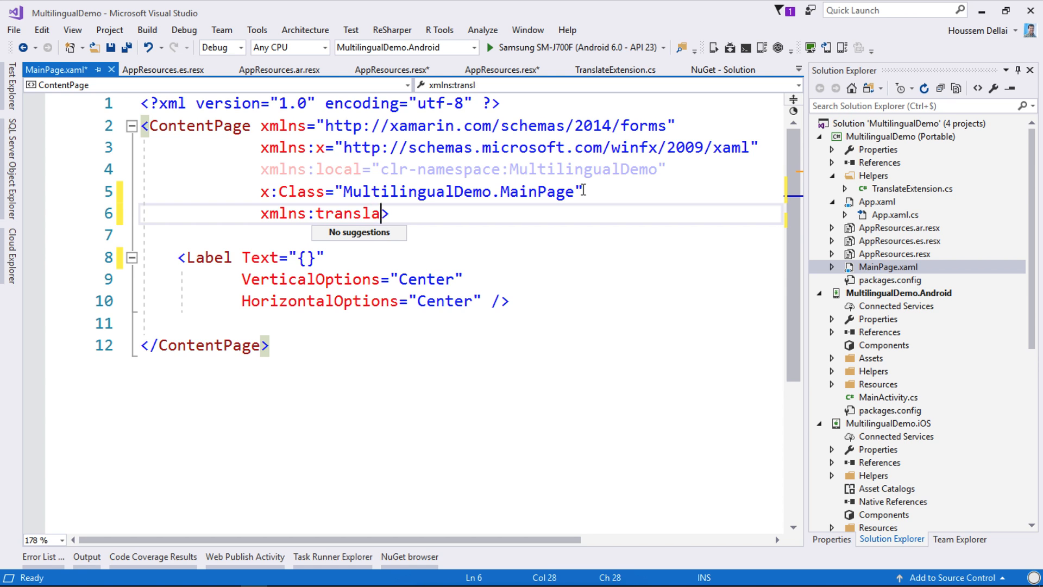
pyautogui.write('tor')
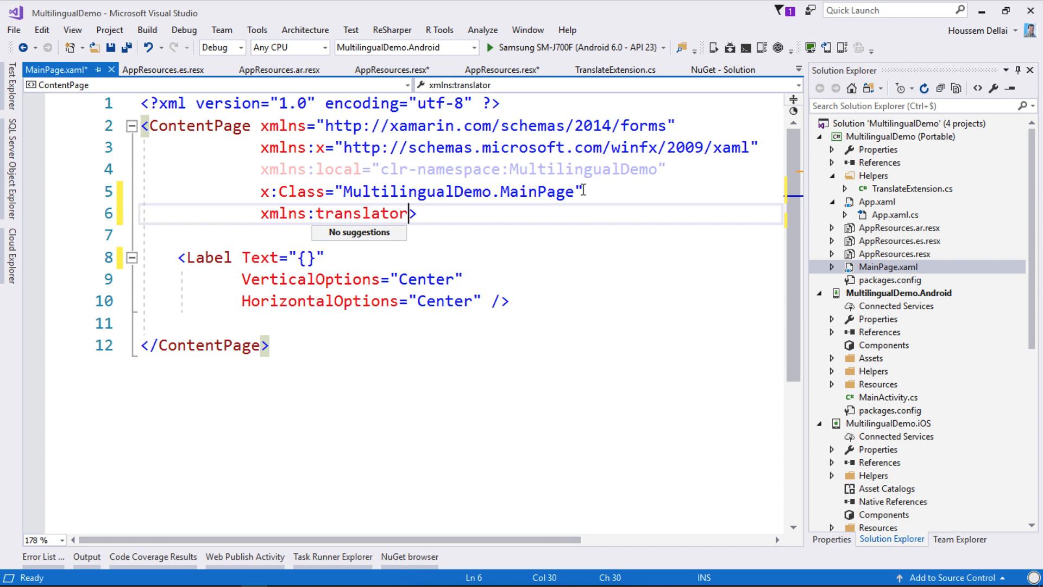
pyautogui.write('="')
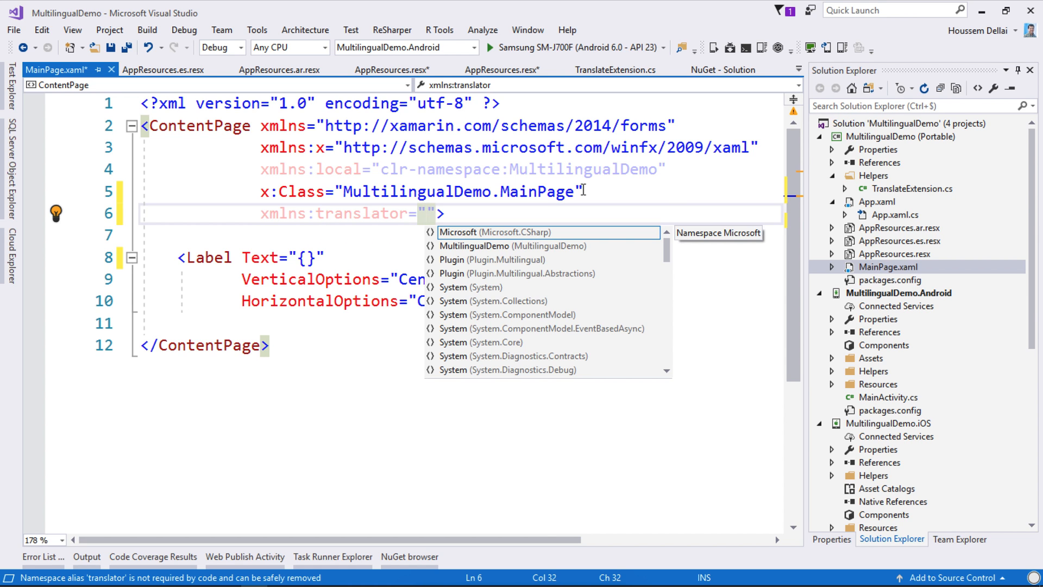
pyautogui.write('clr-namespace:MultilingualDemo.Helpers')
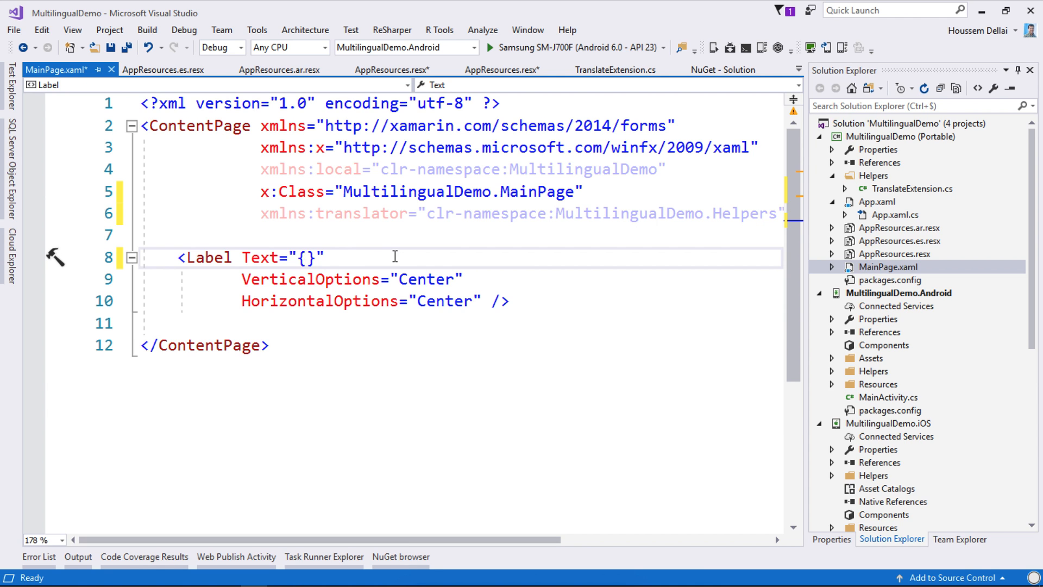
# Step: Bind the label Text to {translator:Translate HelloMessage} in MainPage.xaml
pyautogui.write('translator:Translate')
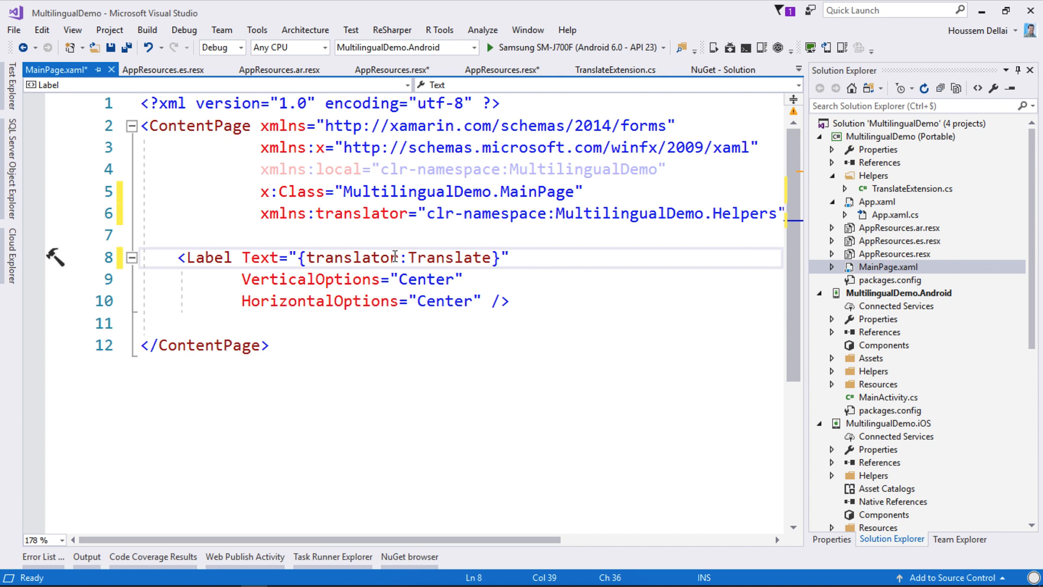
pyautogui.doubleClick(449, 258)
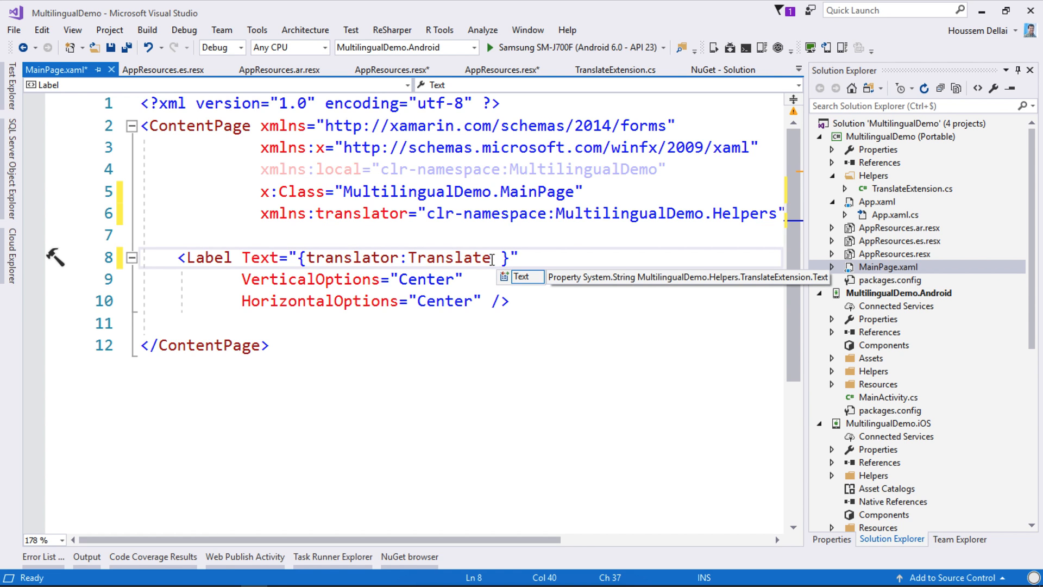
pyautogui.write('hE')
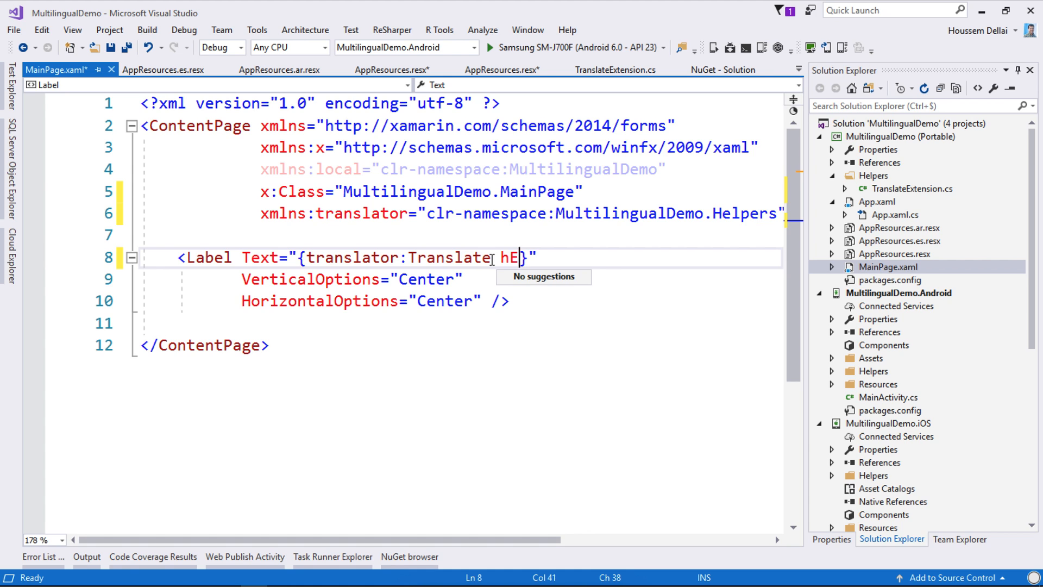
pyautogui.write('elloMessage')
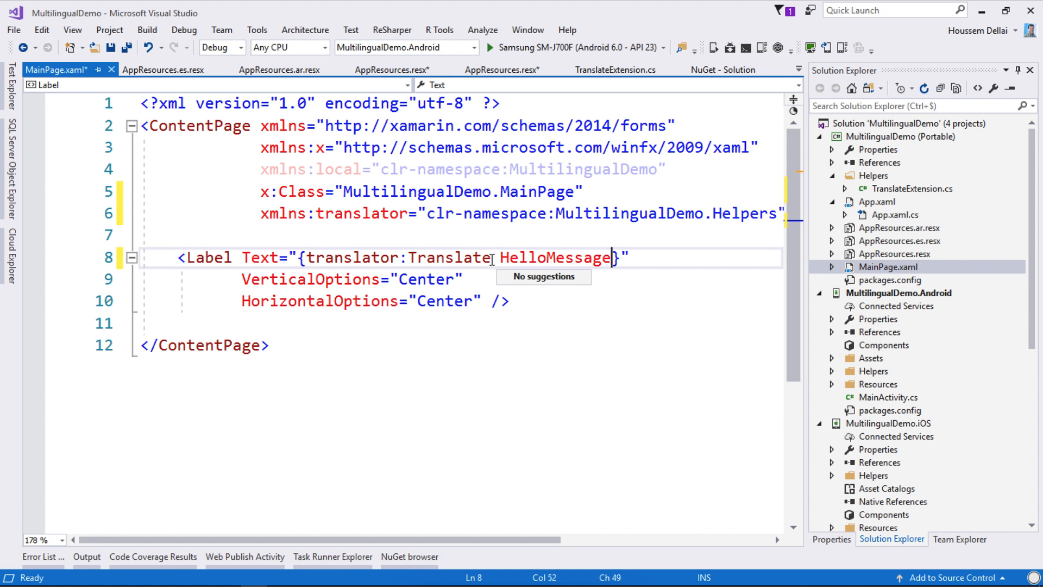
pyautogui.press('Ctrl+Tab')
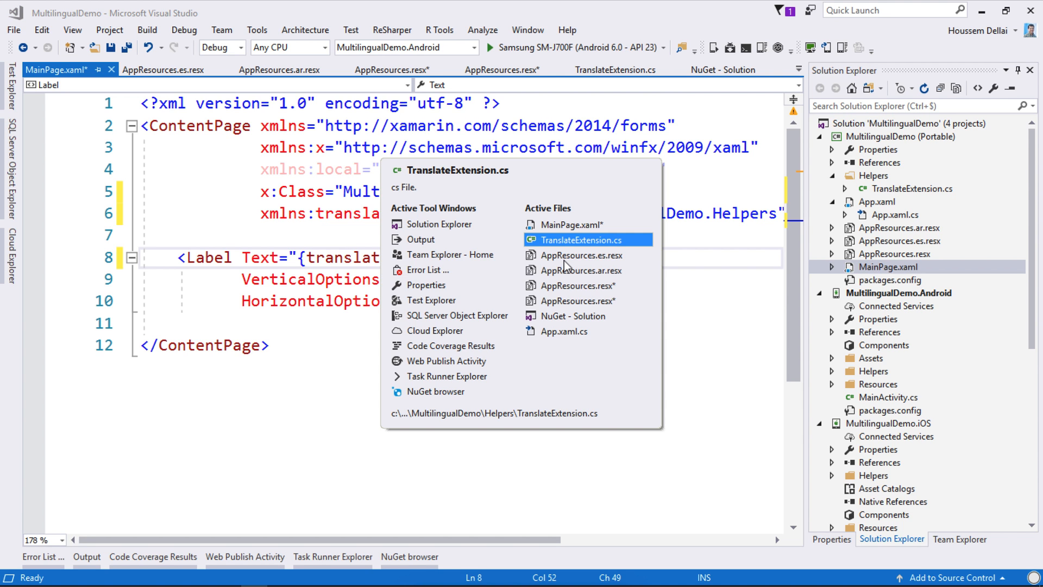
pyautogui.click(580, 255)
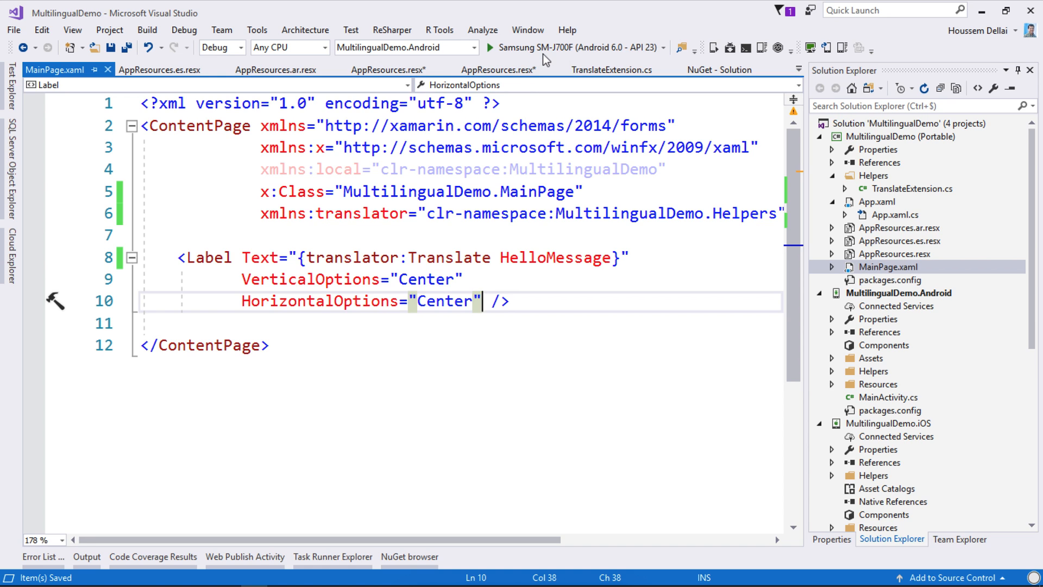
pyautogui.moveTo(575, 47)
pyautogui.write('FontSize="80"/>')
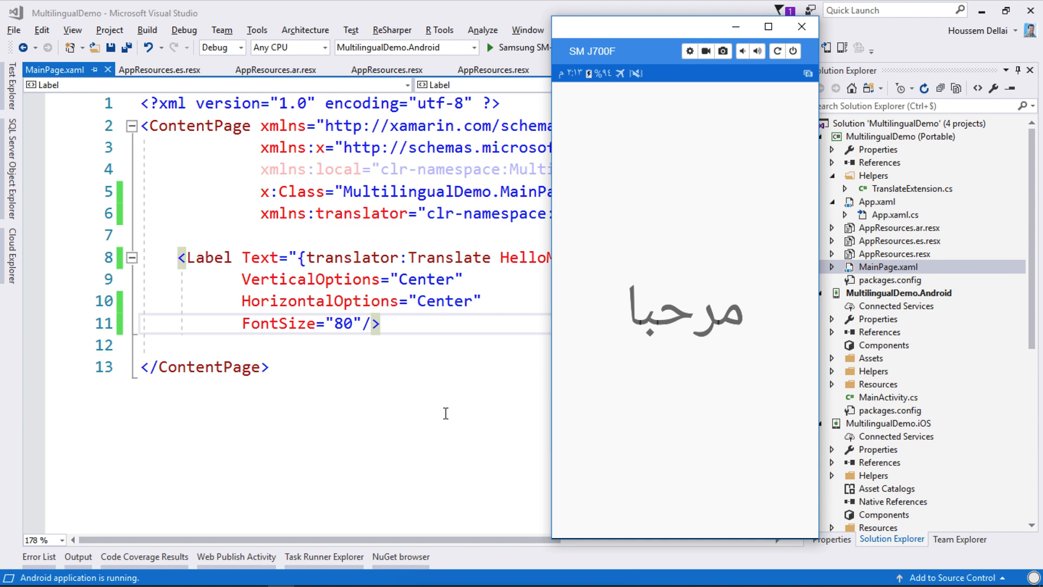
# Step: Pull down on the phone mirror to reach the running app's Arabic device settings
pyautogui.moveTo(685, 73); pyautogui.dragTo(685, 266)
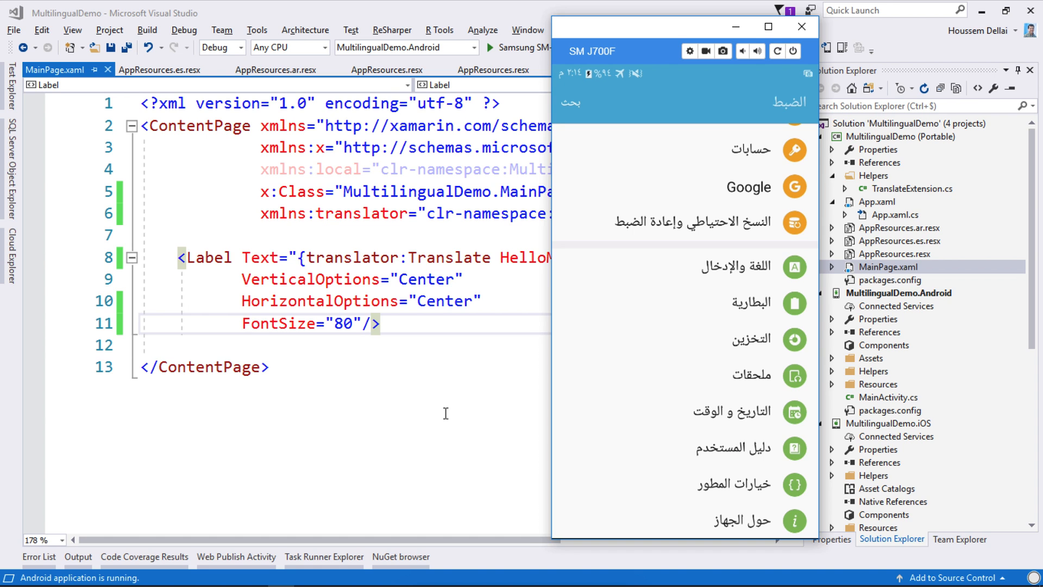
pyautogui.moveTo(725, 266)
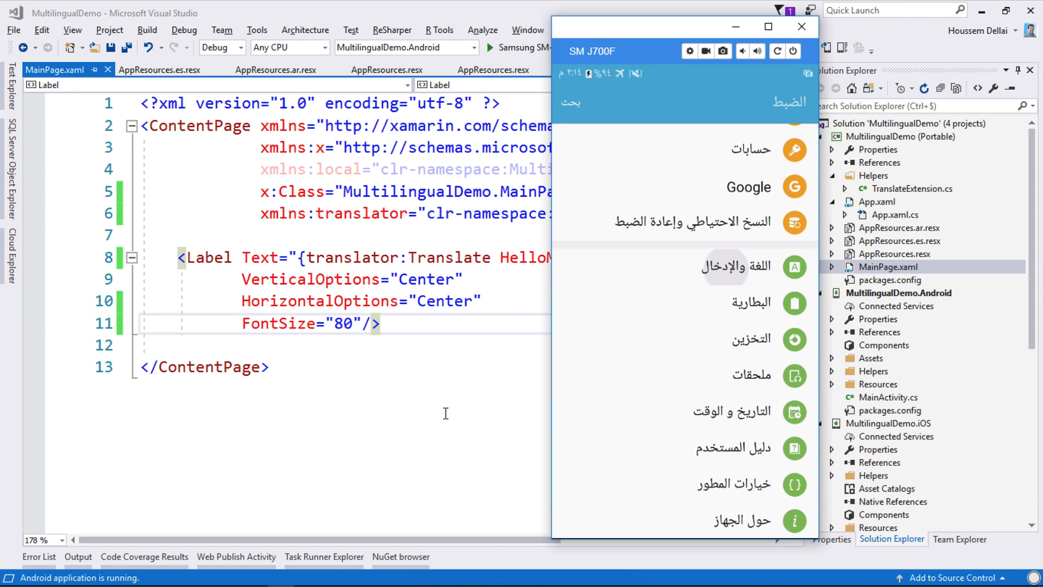
# Step: Set the phone language to English (United States) under Language and input
pyautogui.click(735, 266)
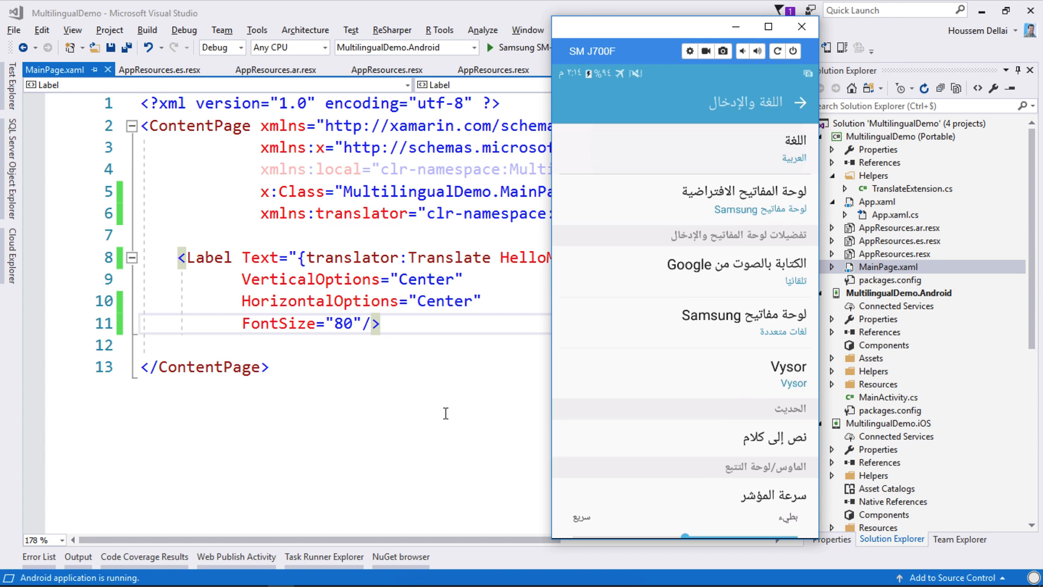
pyautogui.click(785, 149)
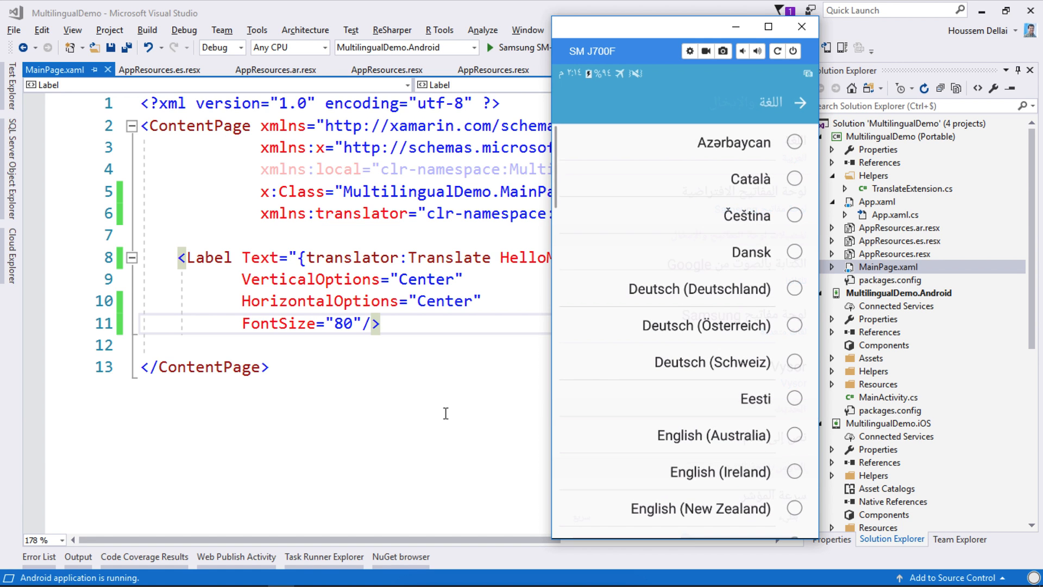
pyautogui.scroll(-3)
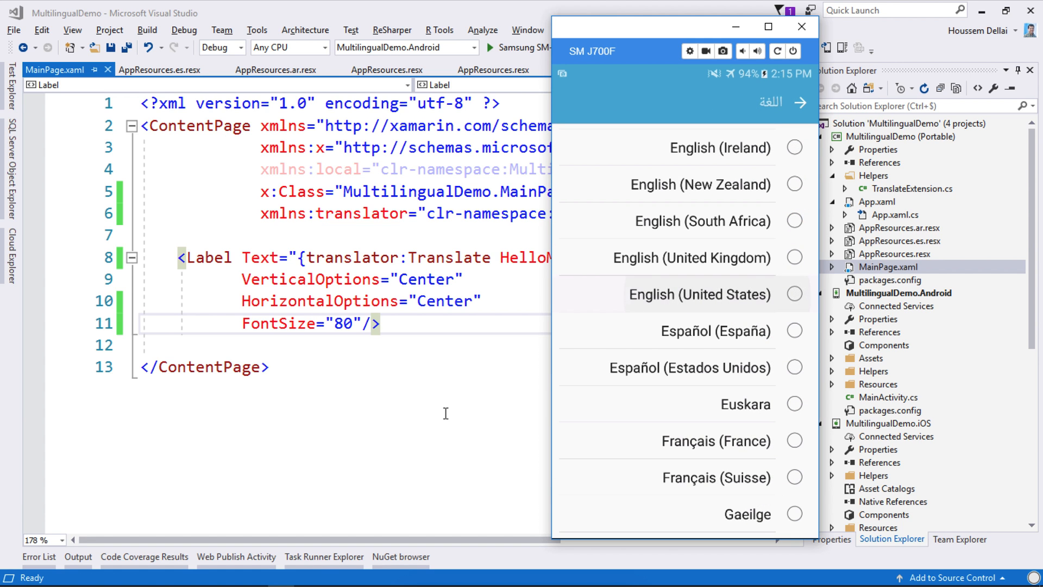
pyautogui.click(570, 103)
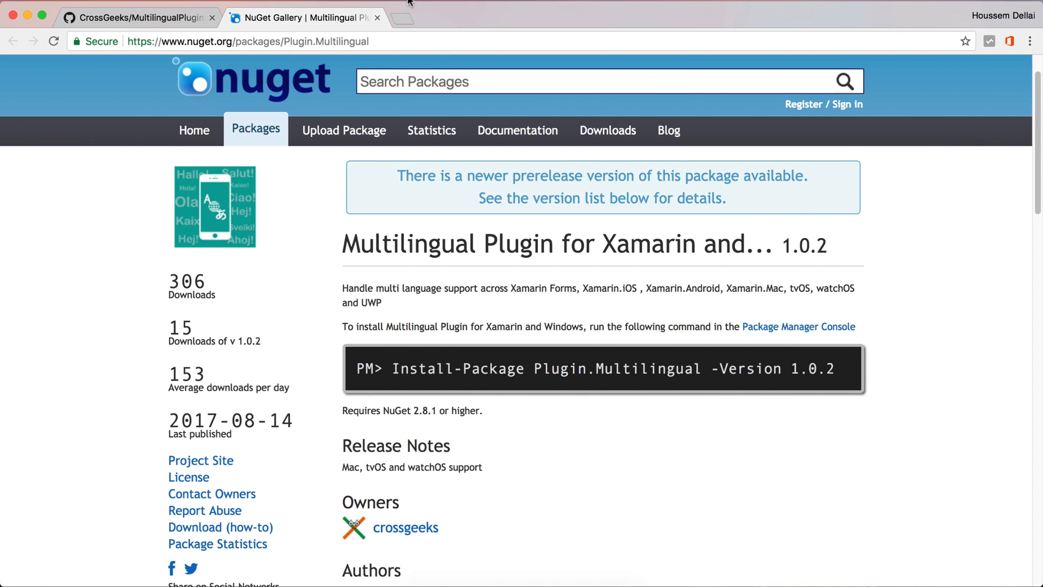
# Step: Scroll the GitHub MultilingualPlugin README past Setup to iOS Considerations
pyautogui.click(134, 18)
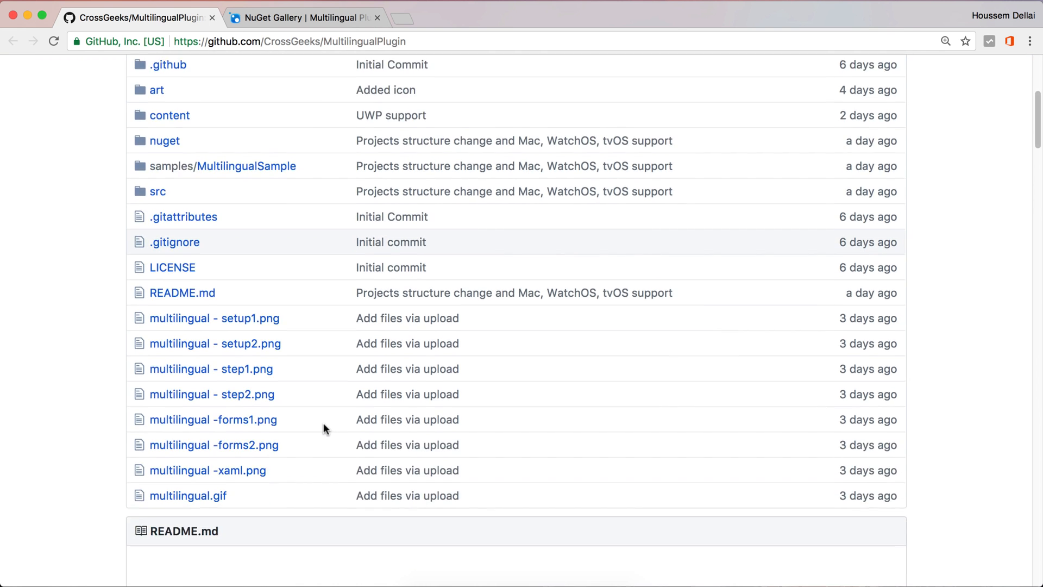
pyautogui.scroll(-3)
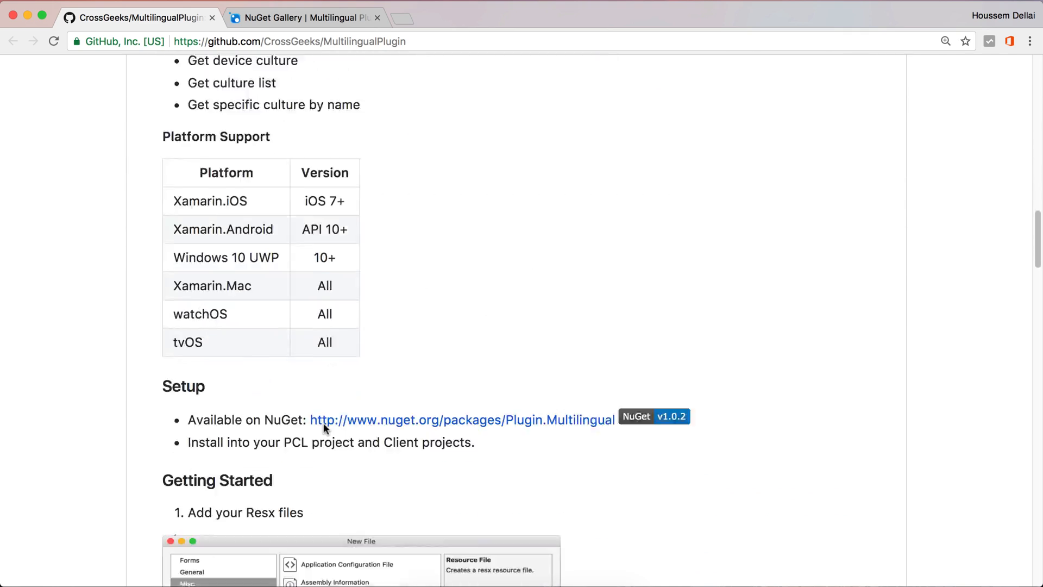
pyautogui.scroll(-3)
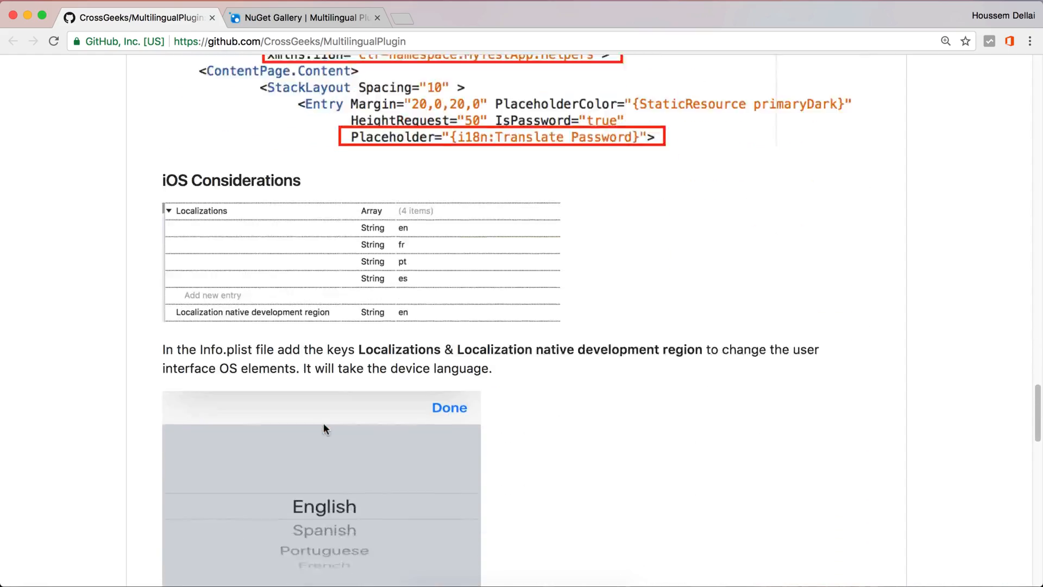